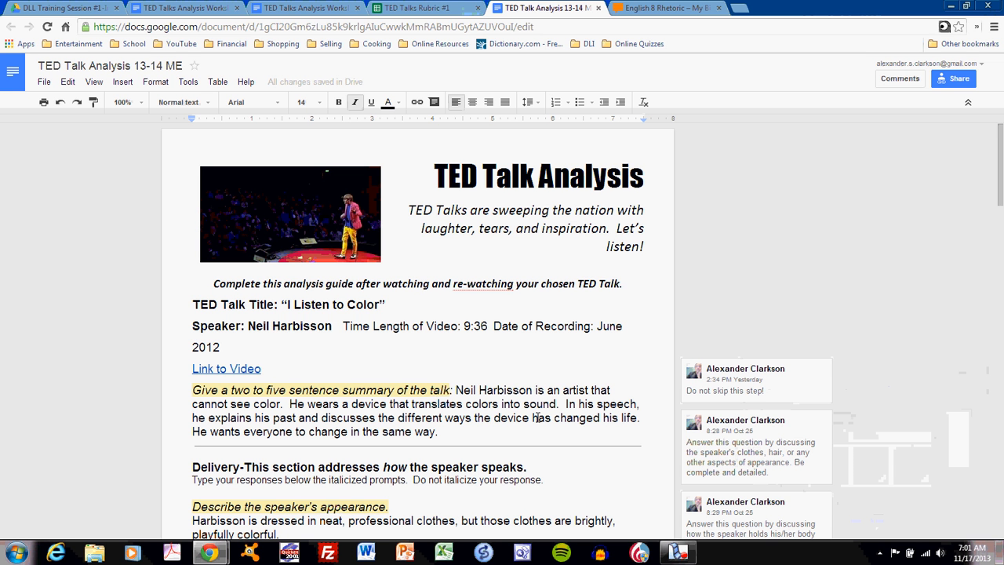
mouse_move(631, 377)
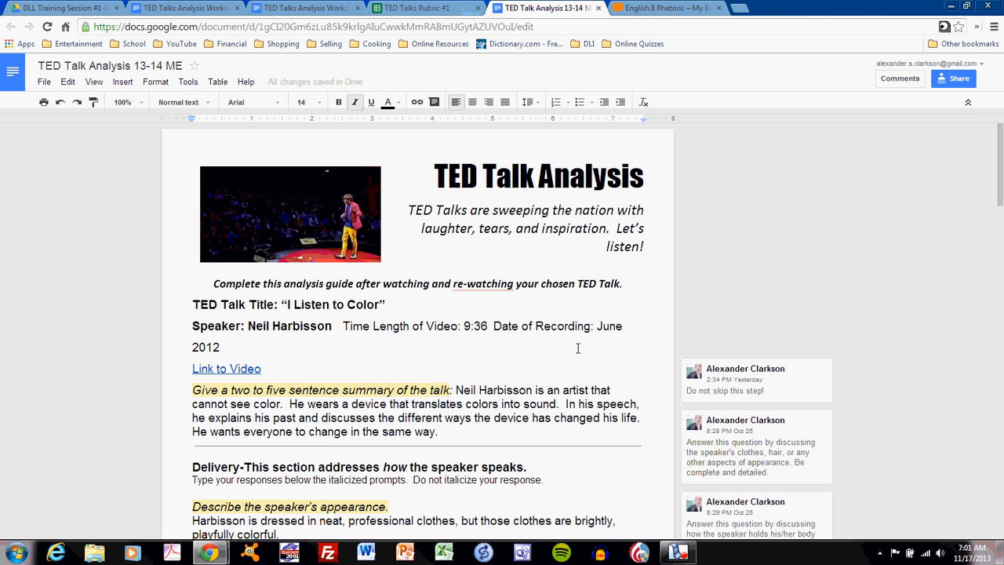
From the Big Campus bundle's Assignment Documents, open 'TED Talk Analysis-model example'
left_click(665, 7)
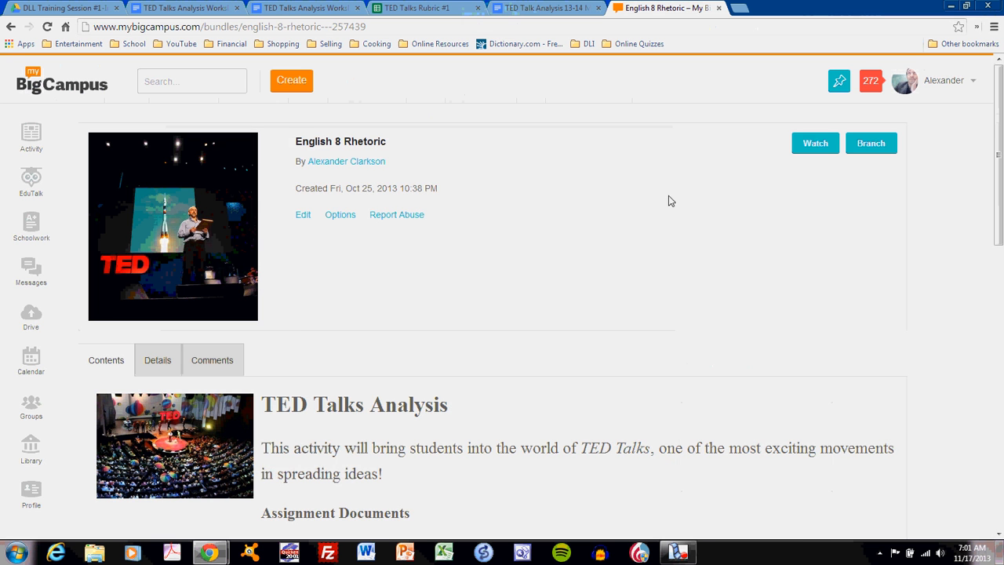
scroll("down", 3)
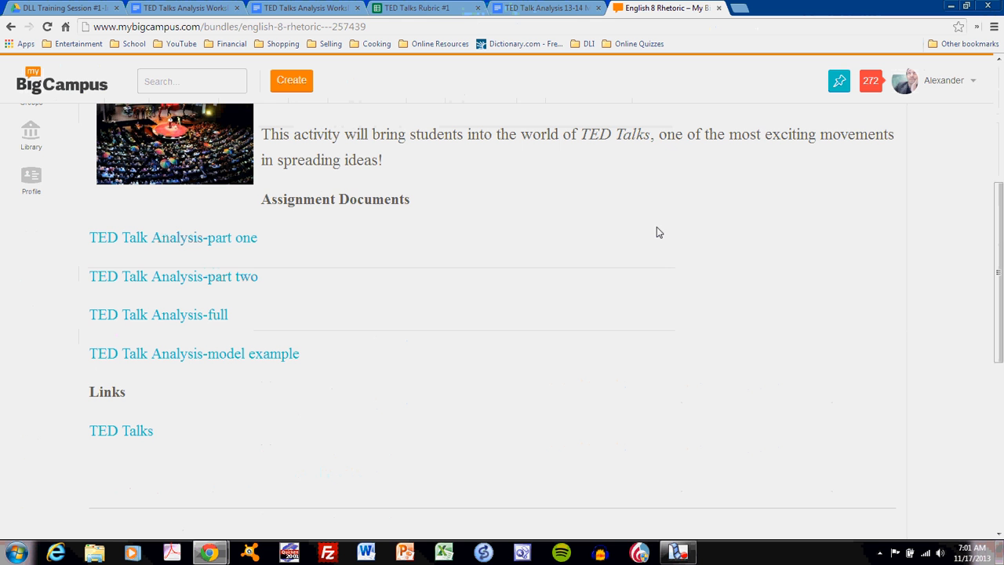
mouse_move(279, 354)
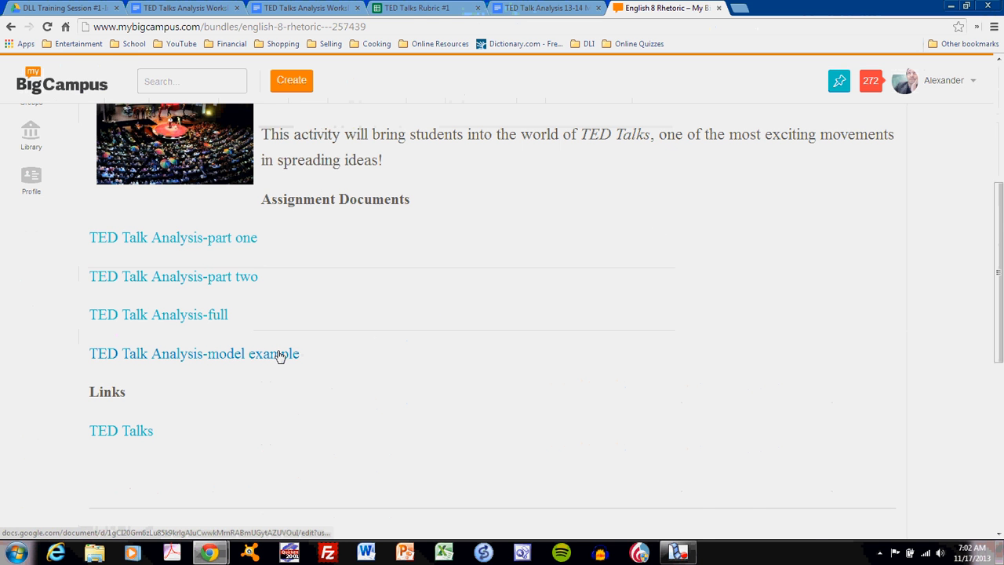
left_click(194, 354)
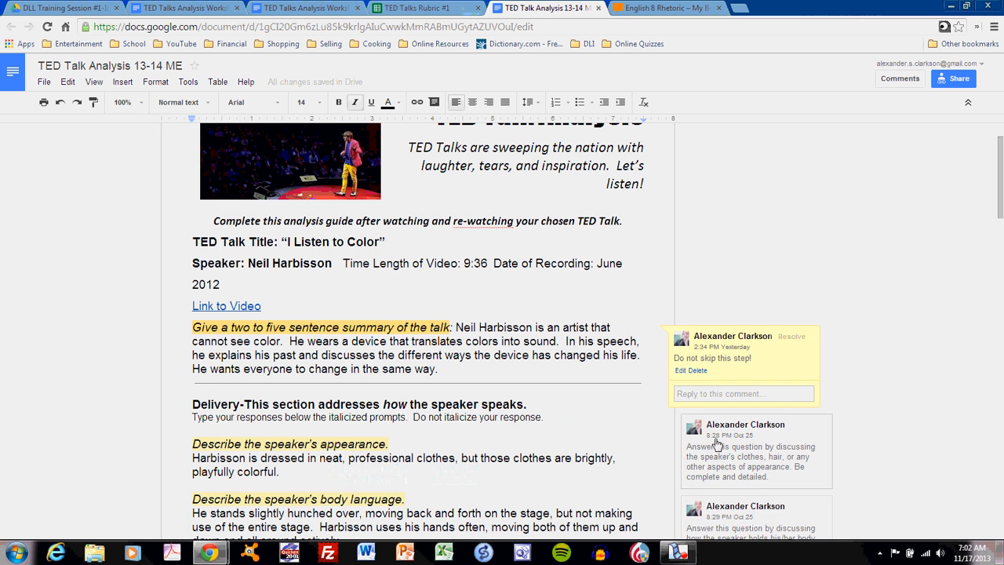
scroll("down", 3)
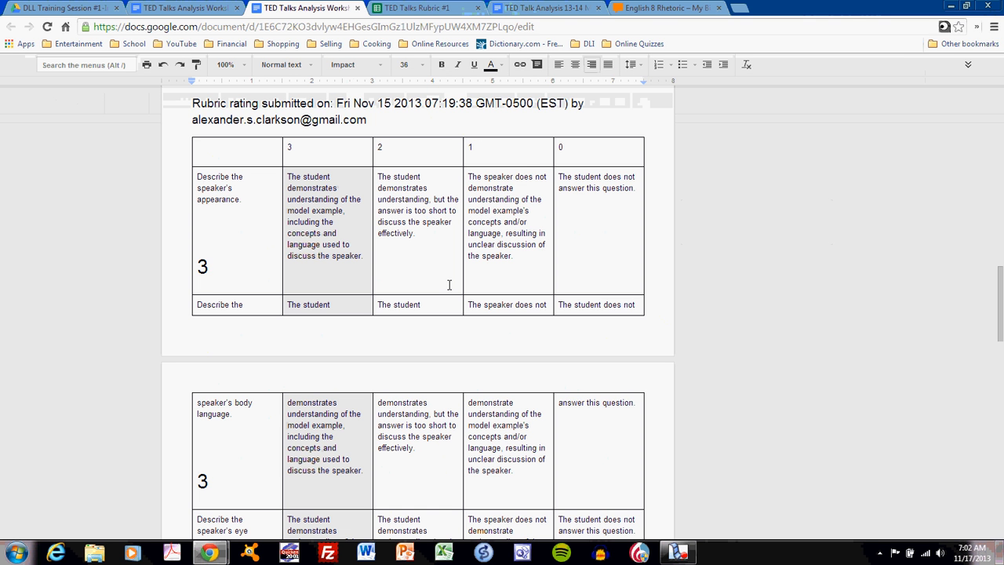
mouse_move(392, 263)
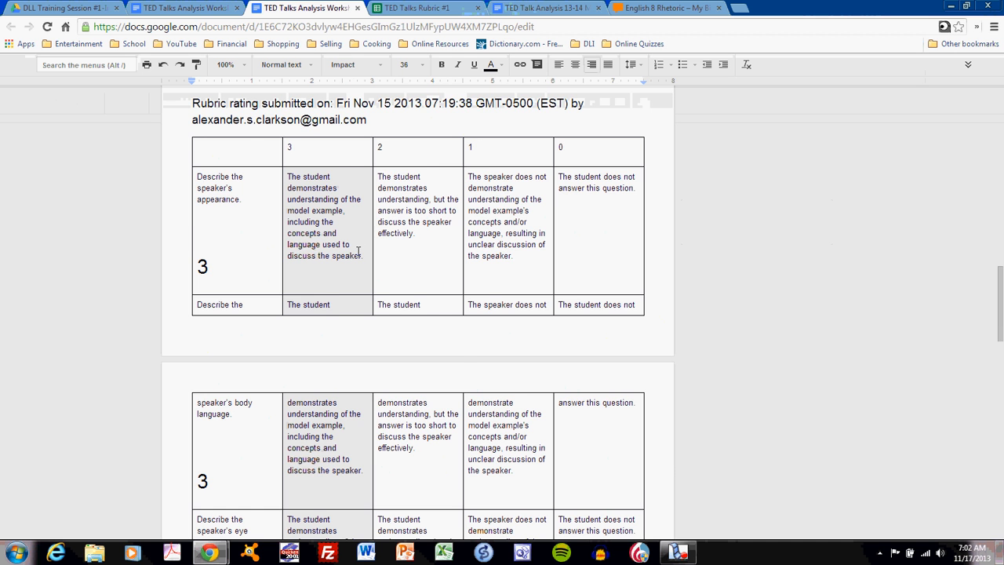
scroll("down", 3)
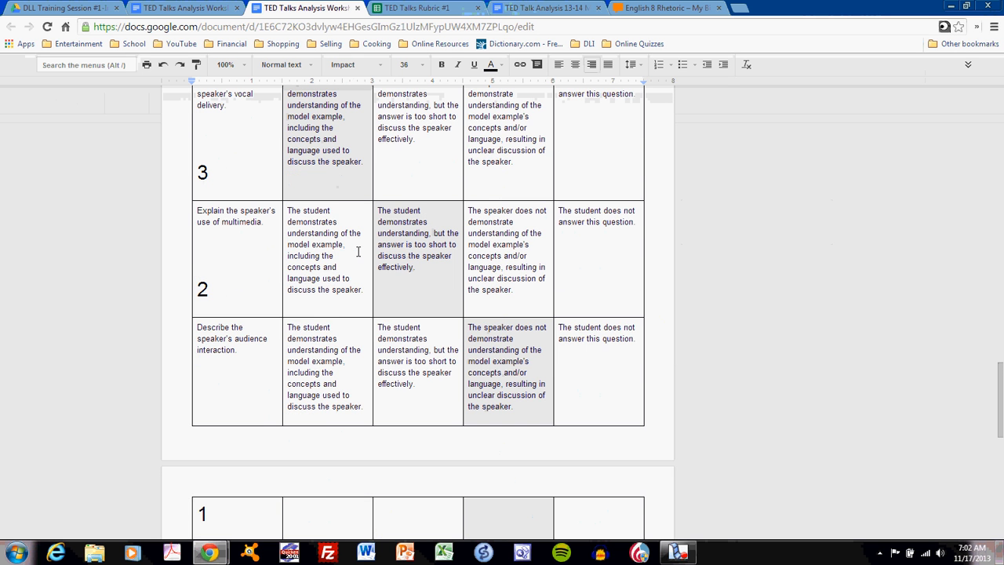
scroll("down", 3)
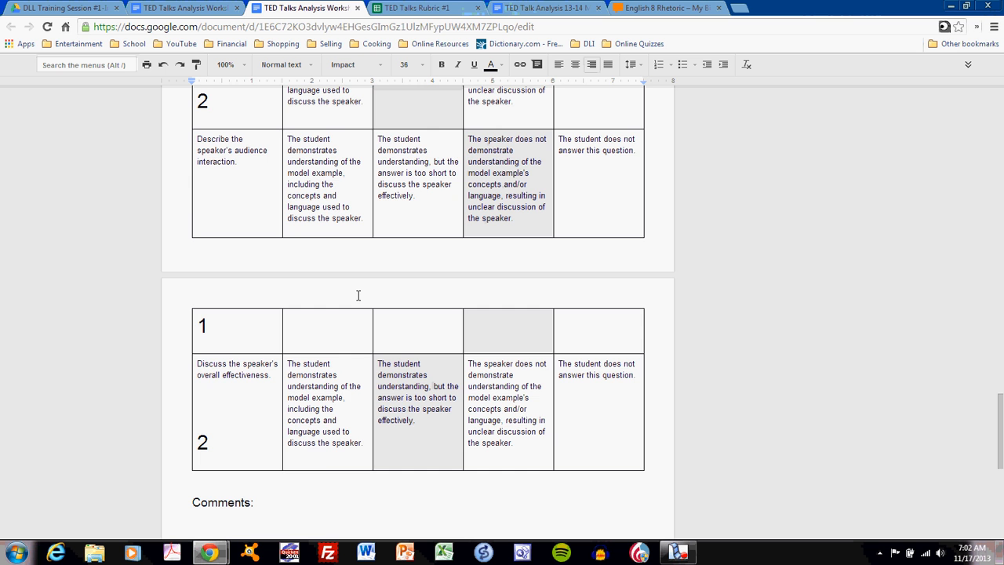
scroll("down", 3)
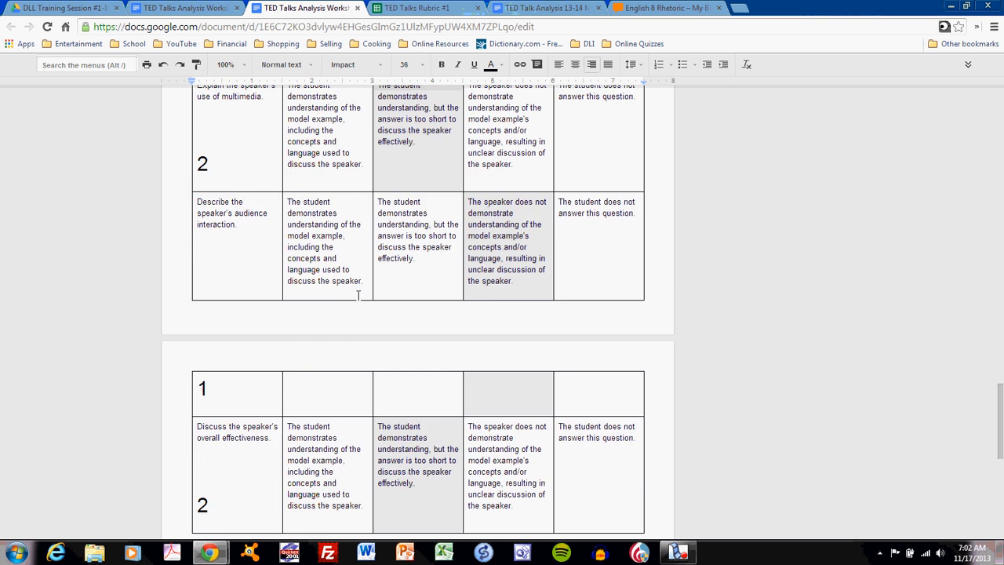
scroll("down", 3)
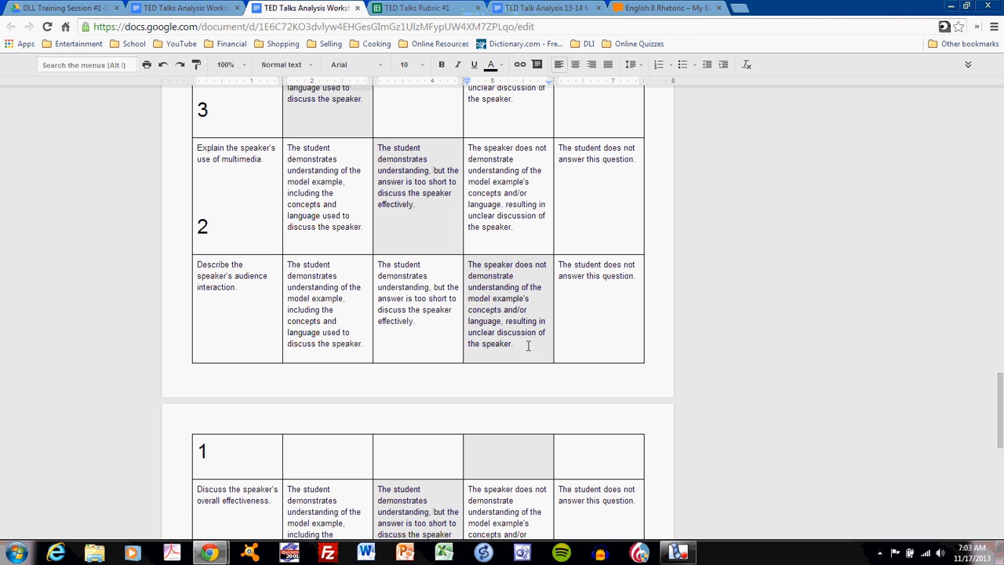
mouse_move(545, 8)
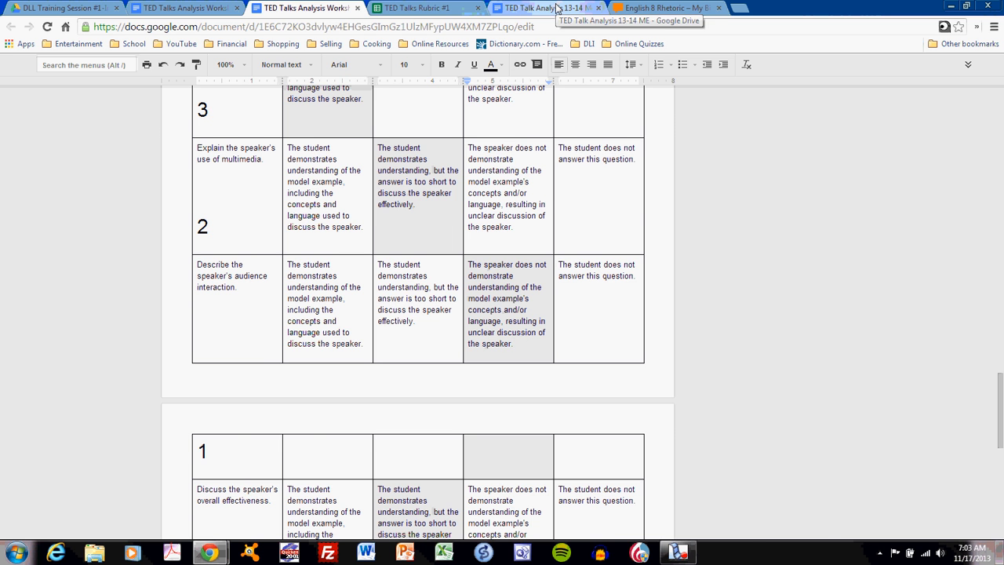
Return to the TED Talk Analysis document and bring the Delivery answers into view
left_click(546, 8)
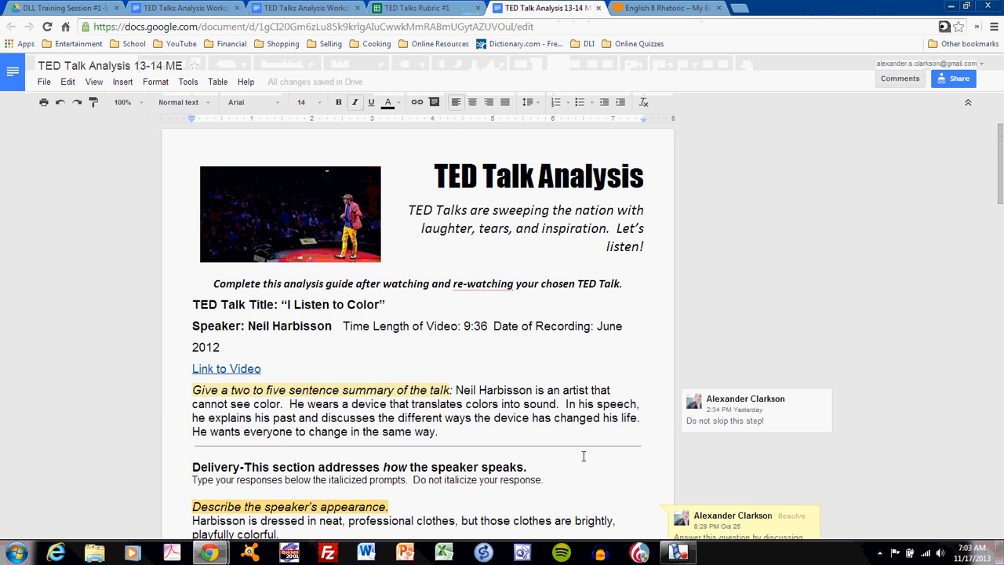
scroll("down", 3)
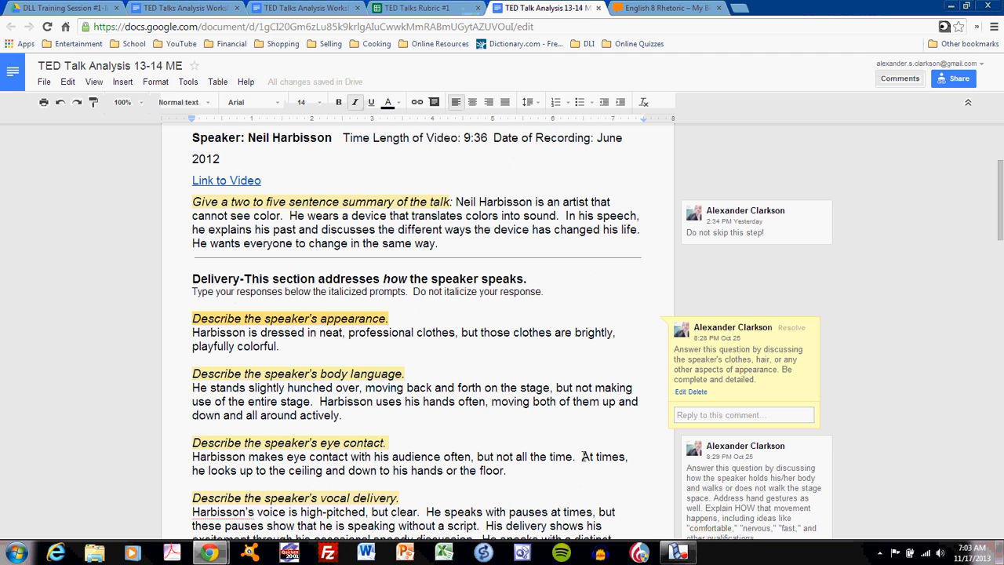
scroll("down", 3)
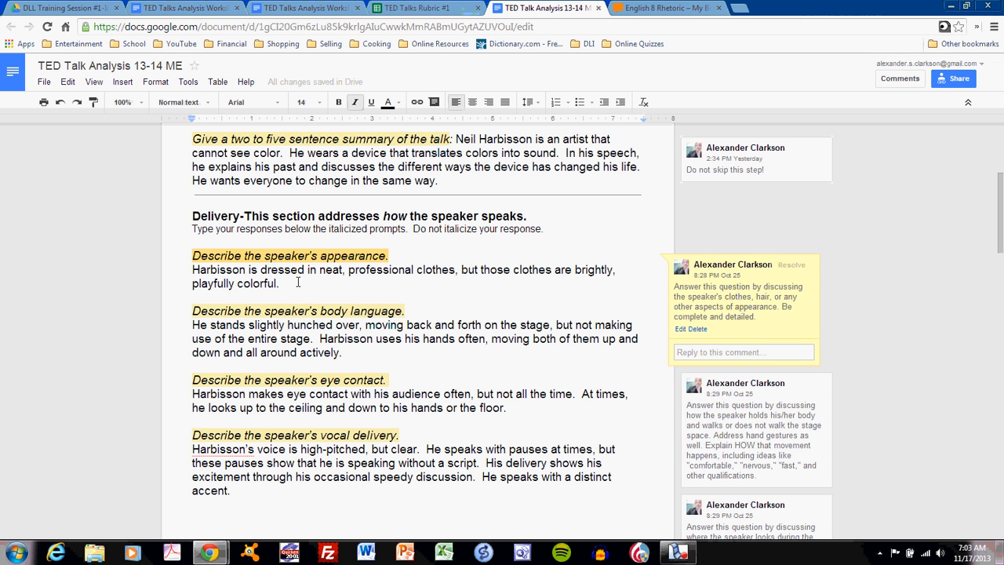
mouse_move(568, 269)
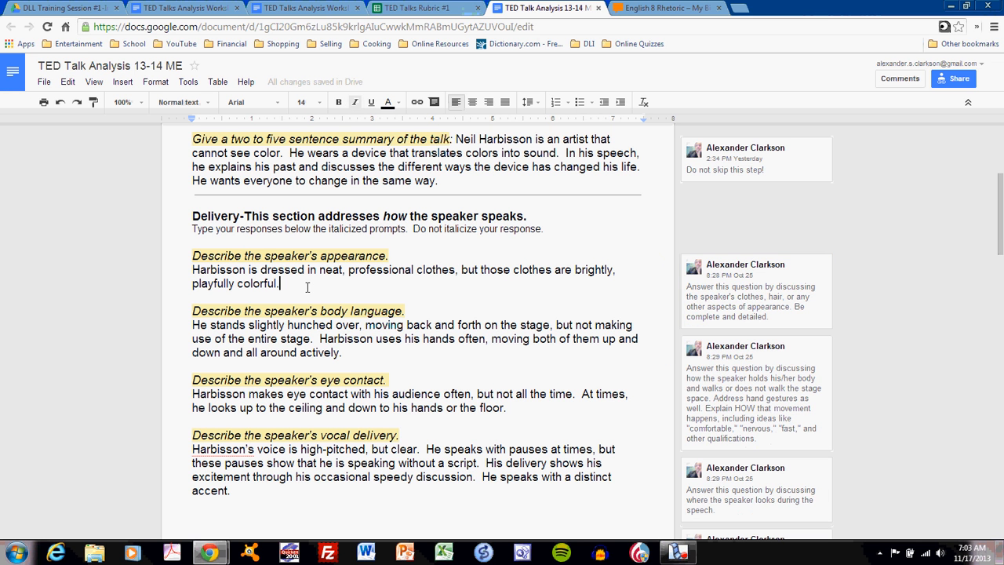
Add that Harbisson wears a pink blazer, a blue shirt and yellow pants
type("Har")
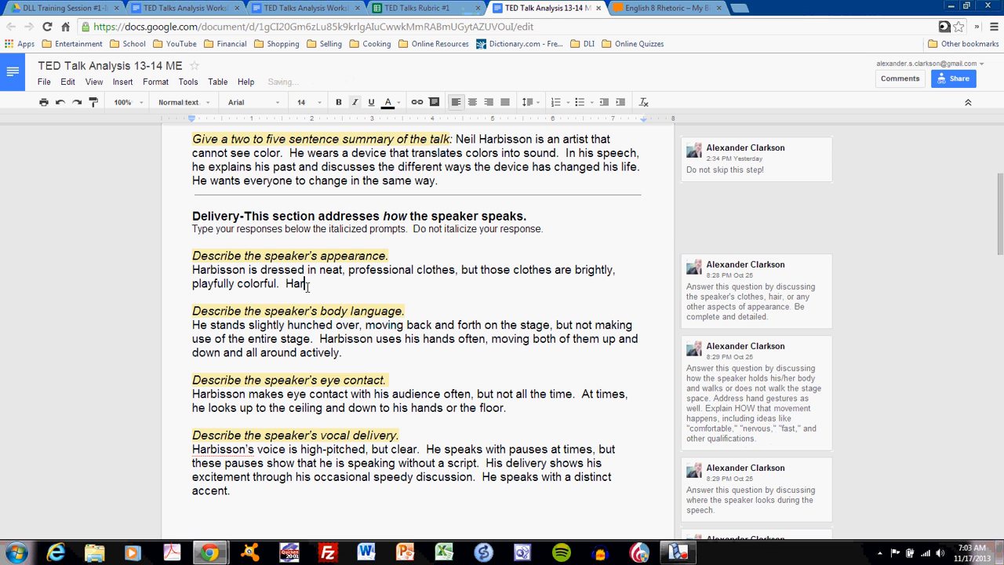
type("wears a")
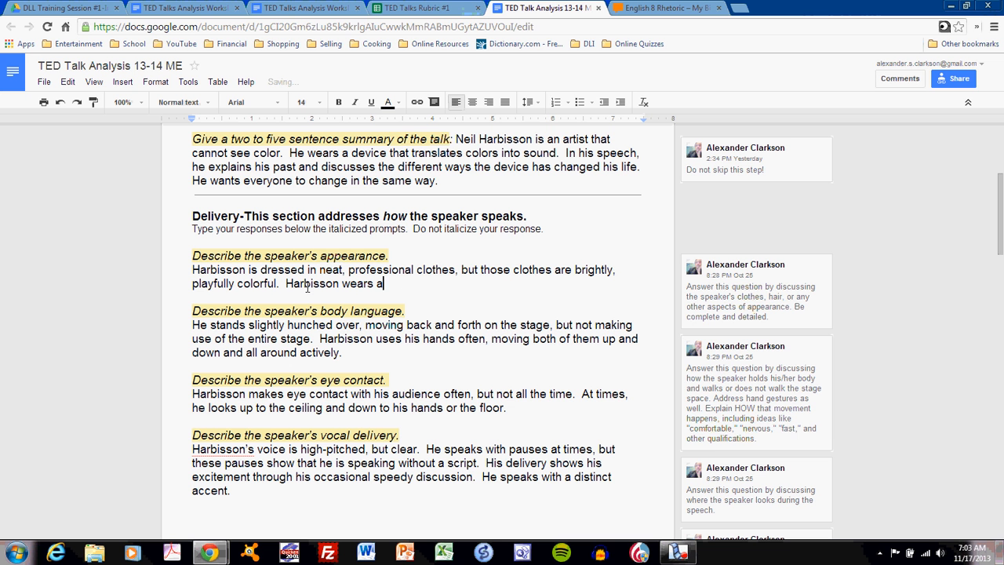
type("blazer")
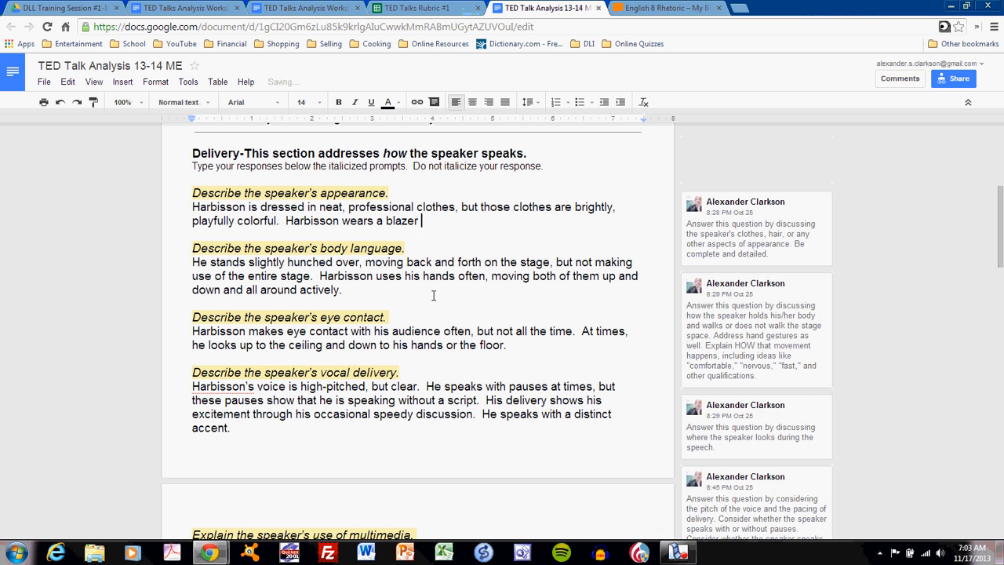
type("that is pink,")
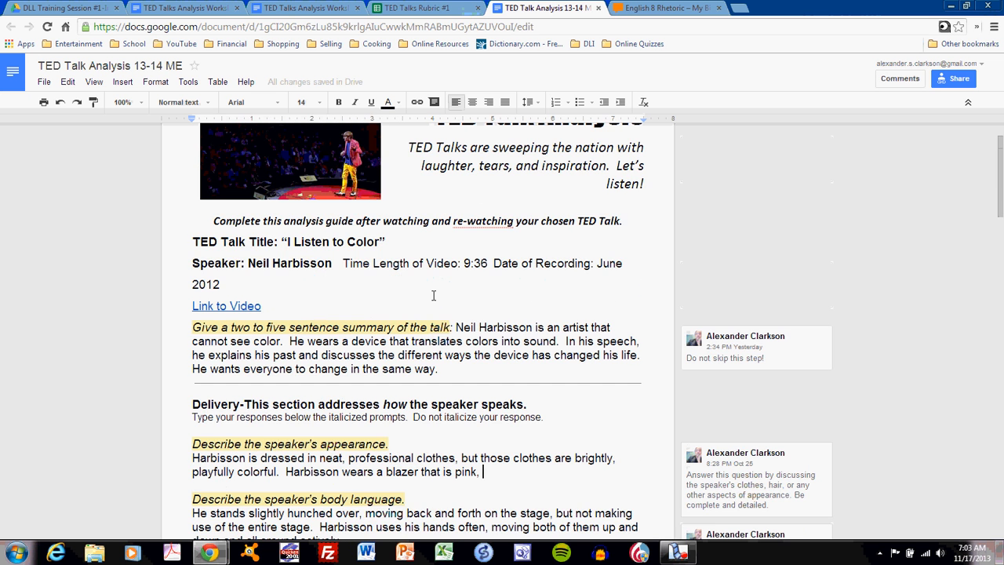
type("a")
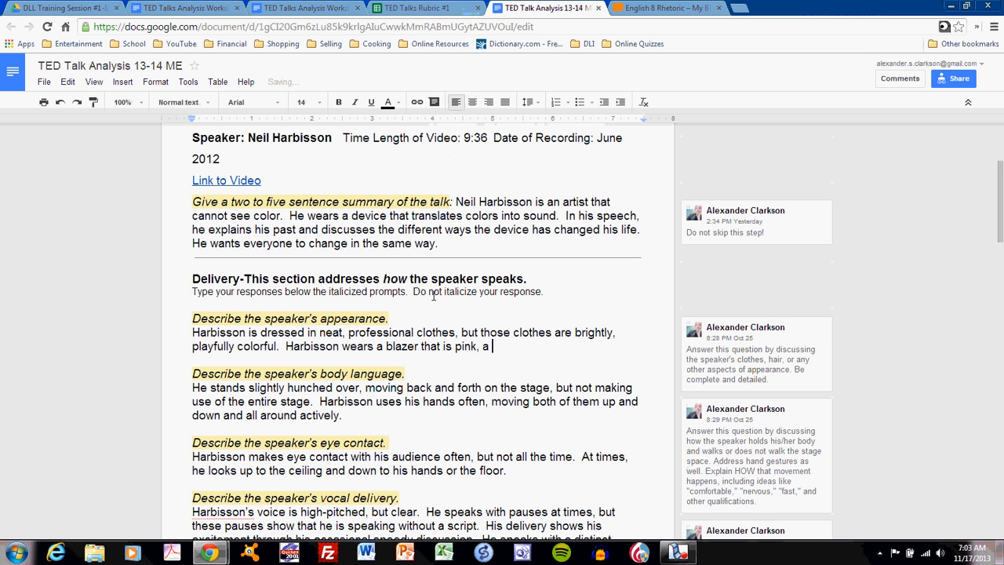
type("shirt that is")
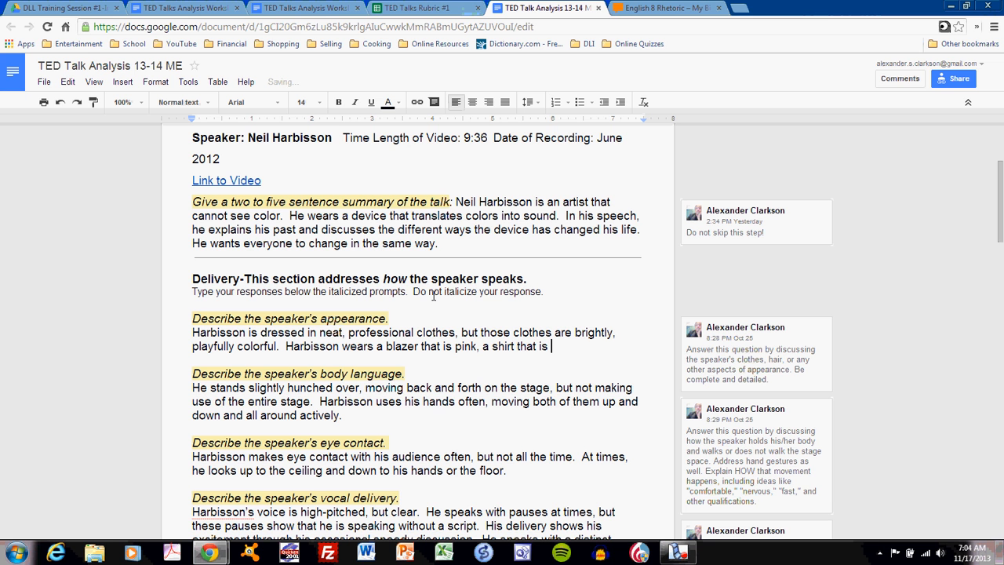
type("blue, and")
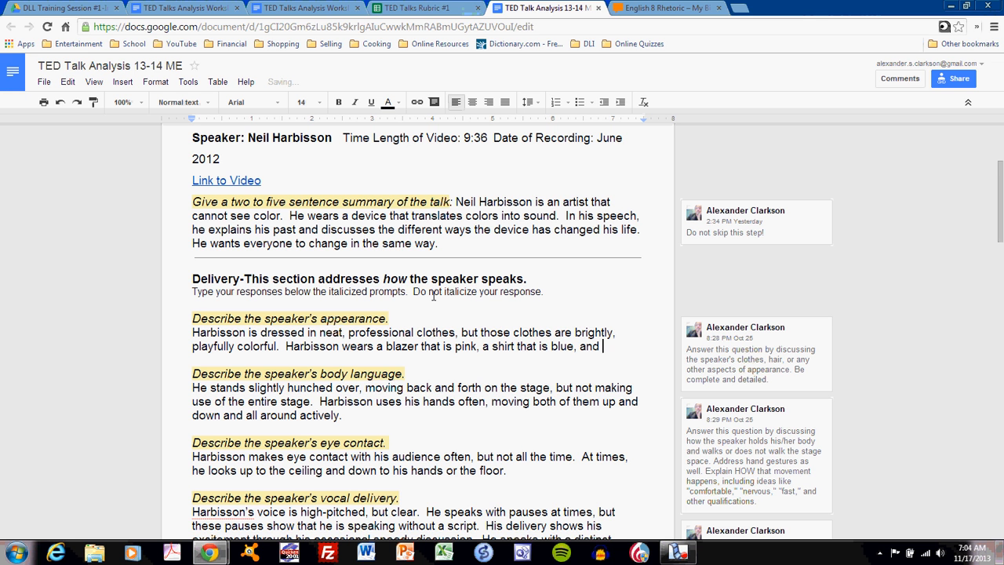
type("pants that are yellow.")
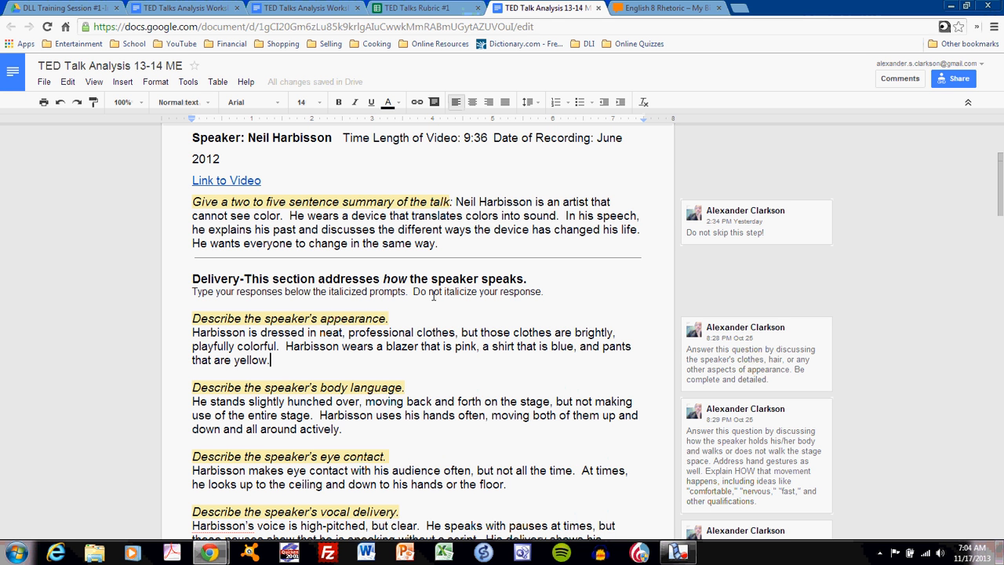
Add the sentence 'His haircut is a playful, boy's bowl cut.'
type("His")
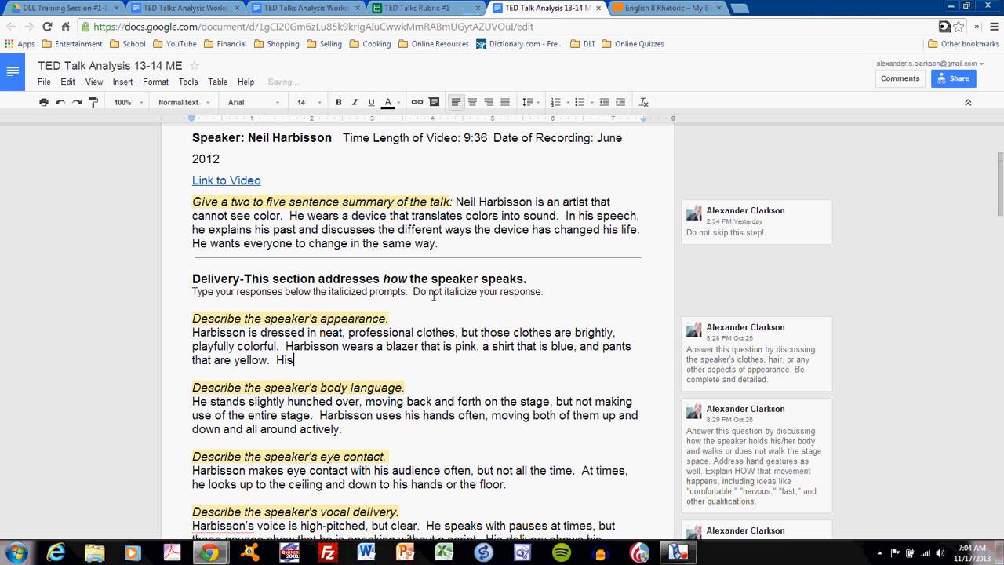
type("haircut i")
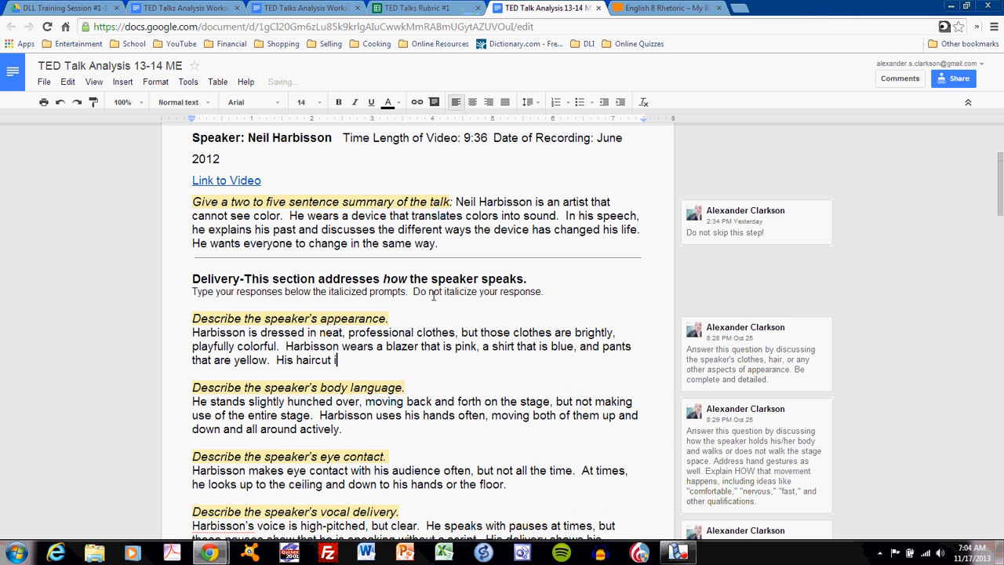
type("s a")
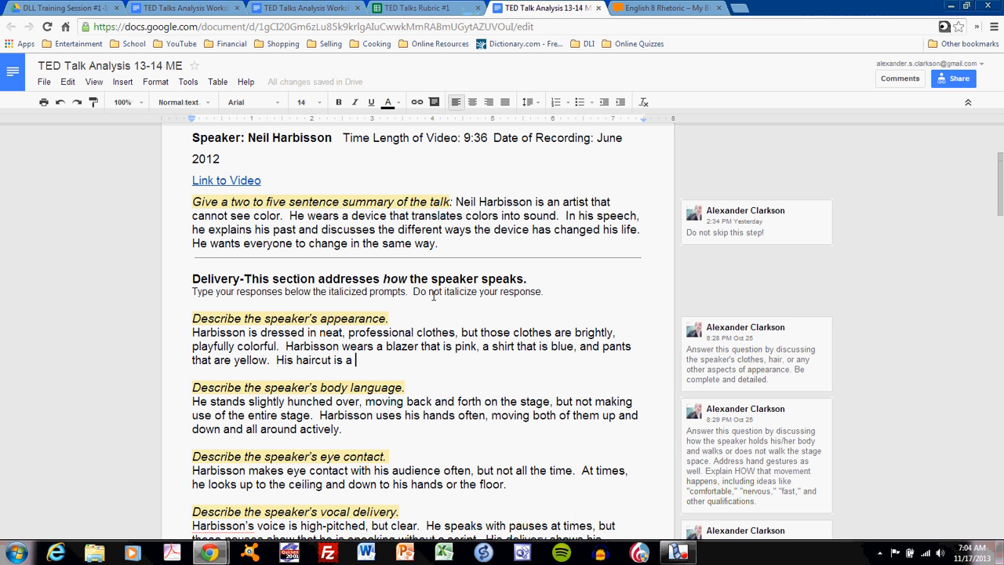
type("playful,")
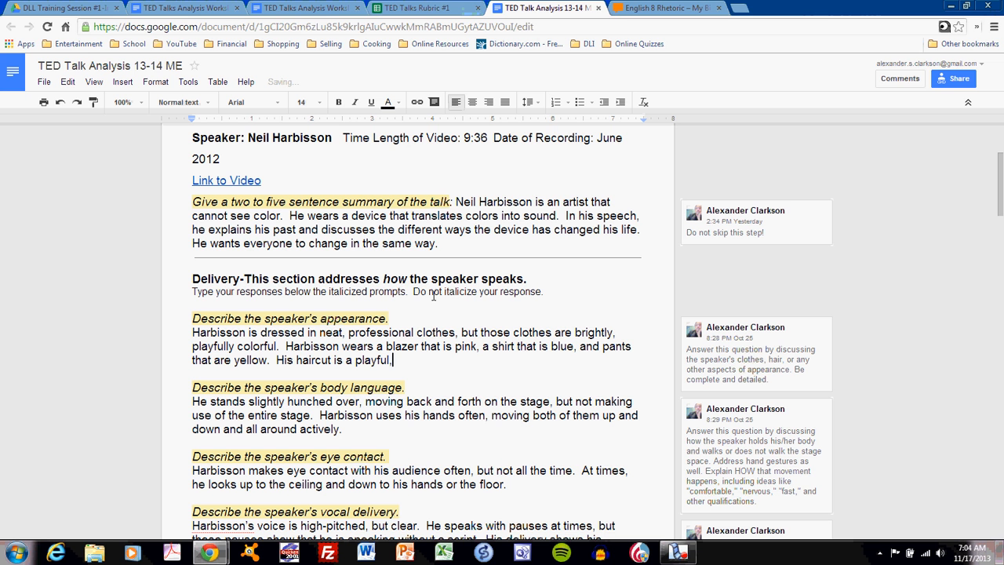
type("boy's")
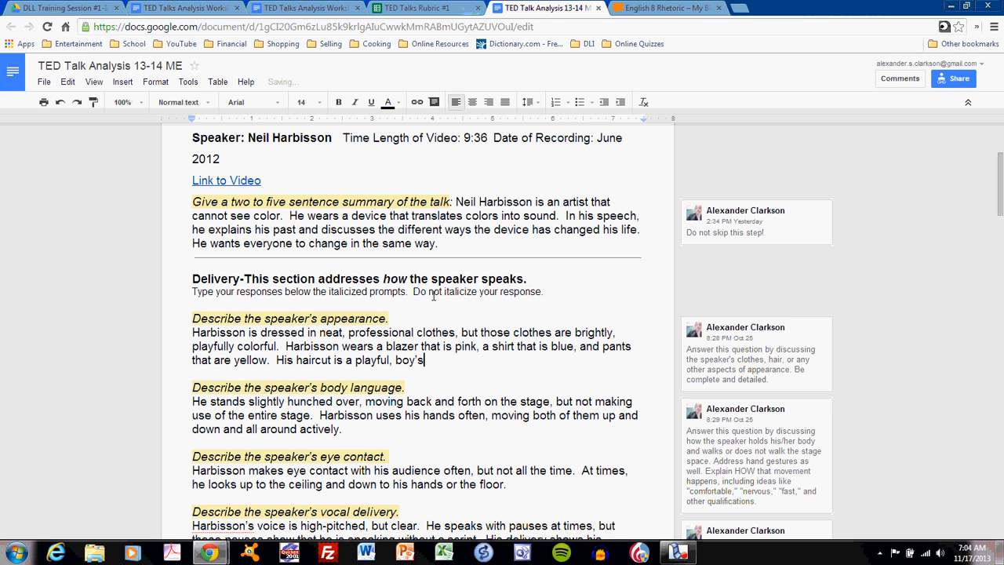
type("bowl")
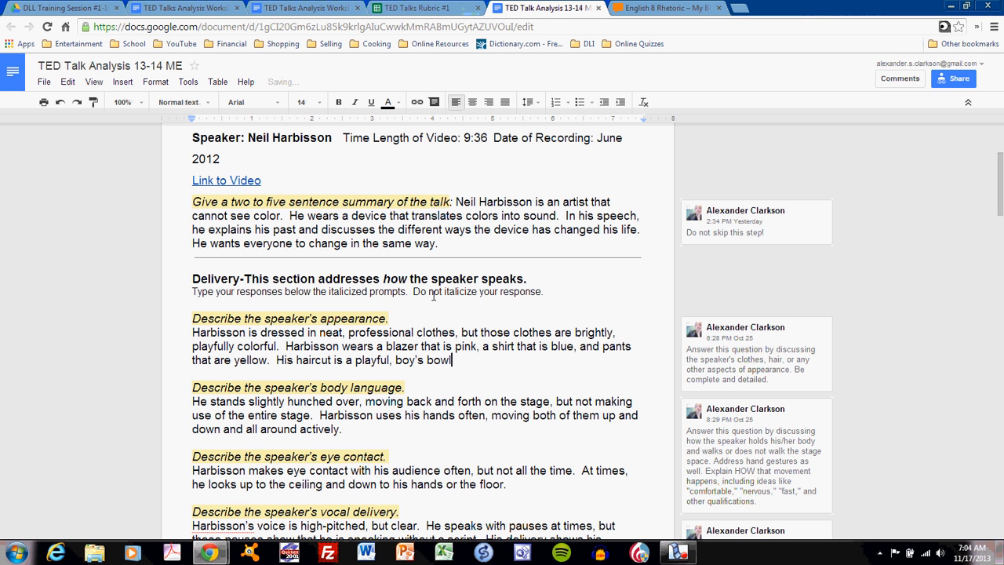
type("cut.")
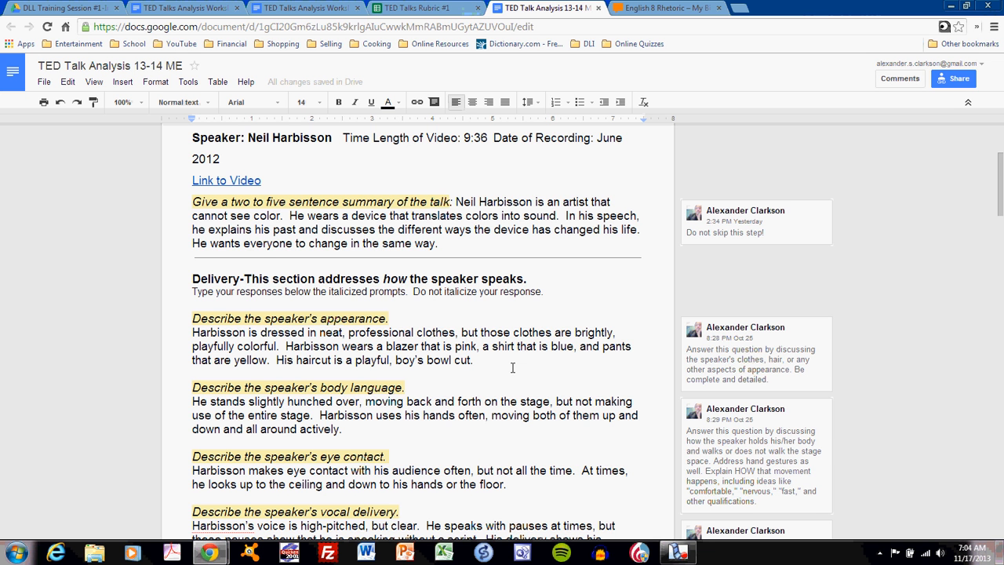
scroll("down", 3)
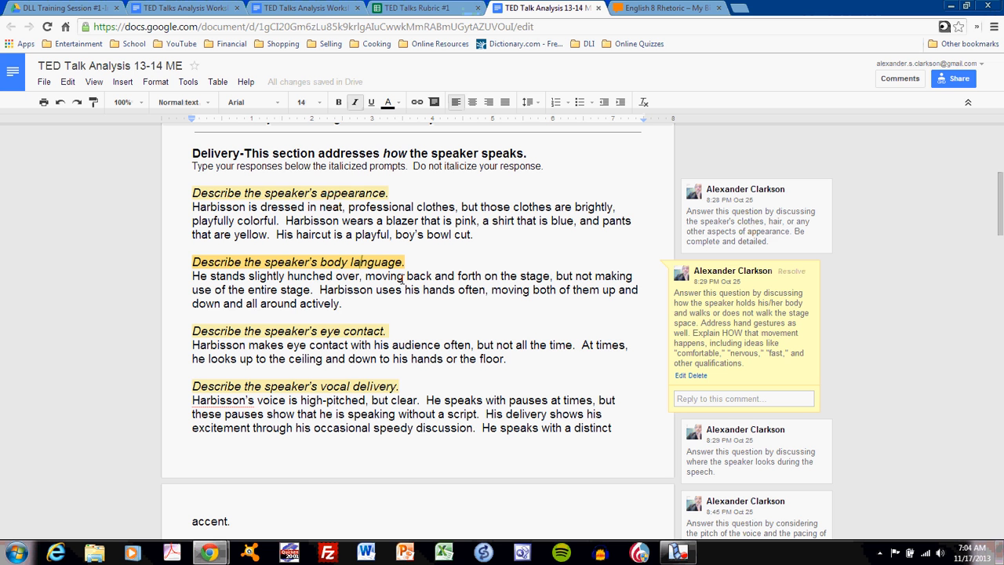
mouse_move(398, 304)
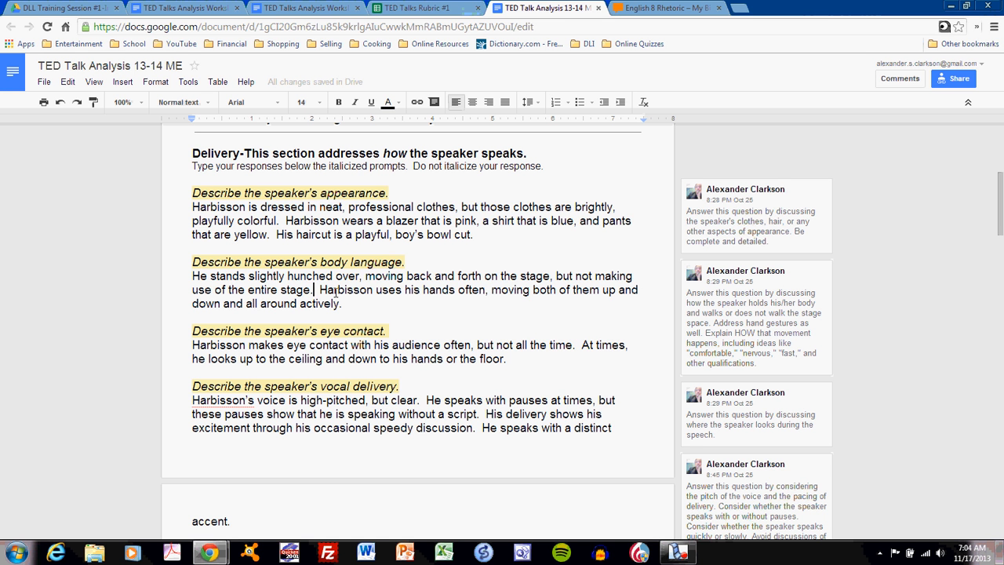
mouse_move(411, 304)
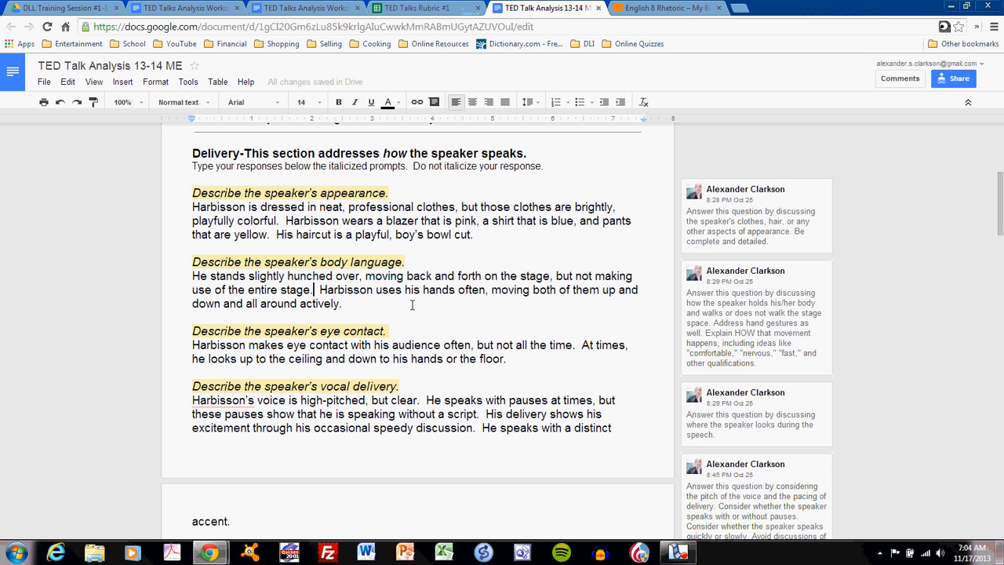
mouse_move(399, 305)
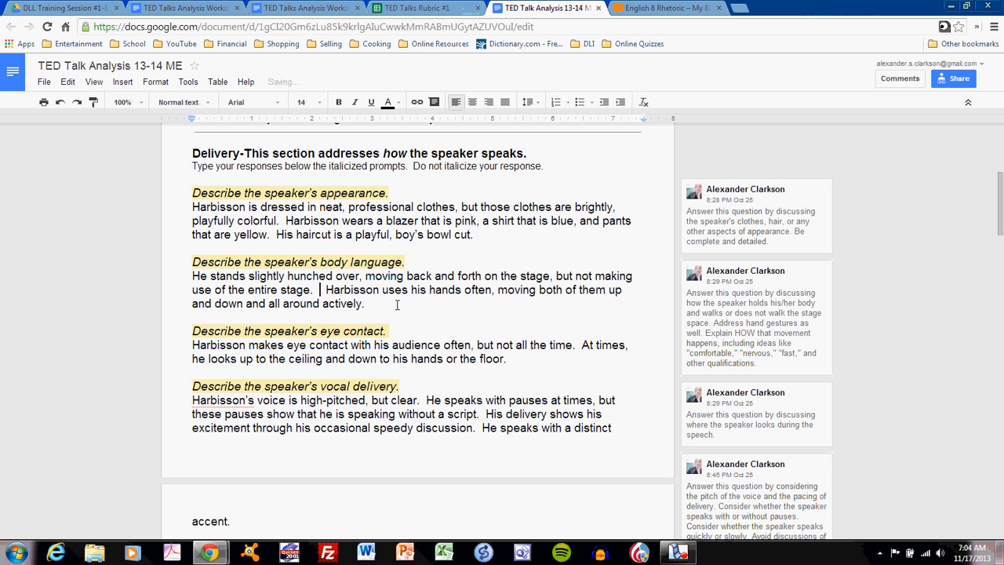
Add that he moves comfortably back and forth and uses his hands without much clear emphasis of ideas
type("He oves")
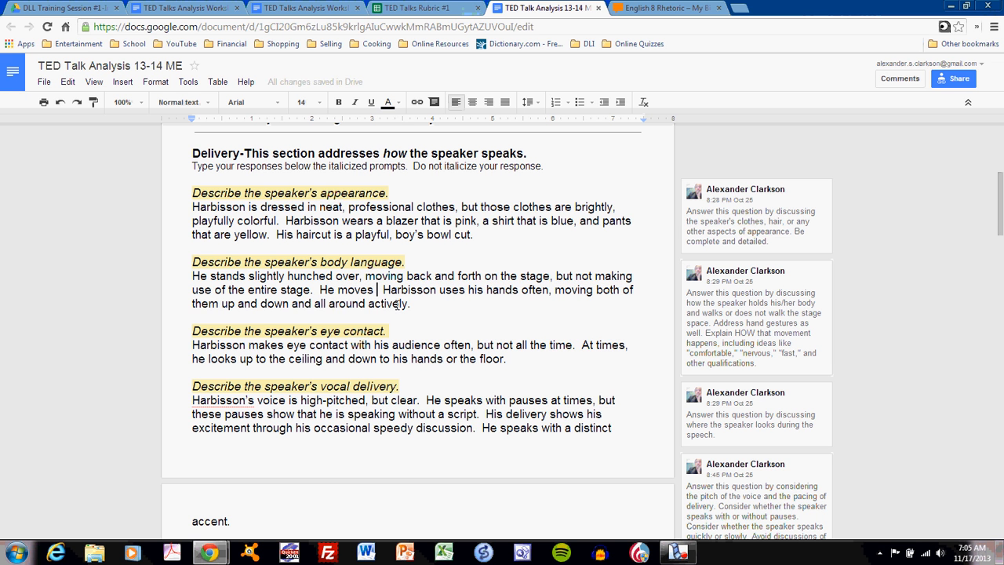
type("comfortably back and forth.")
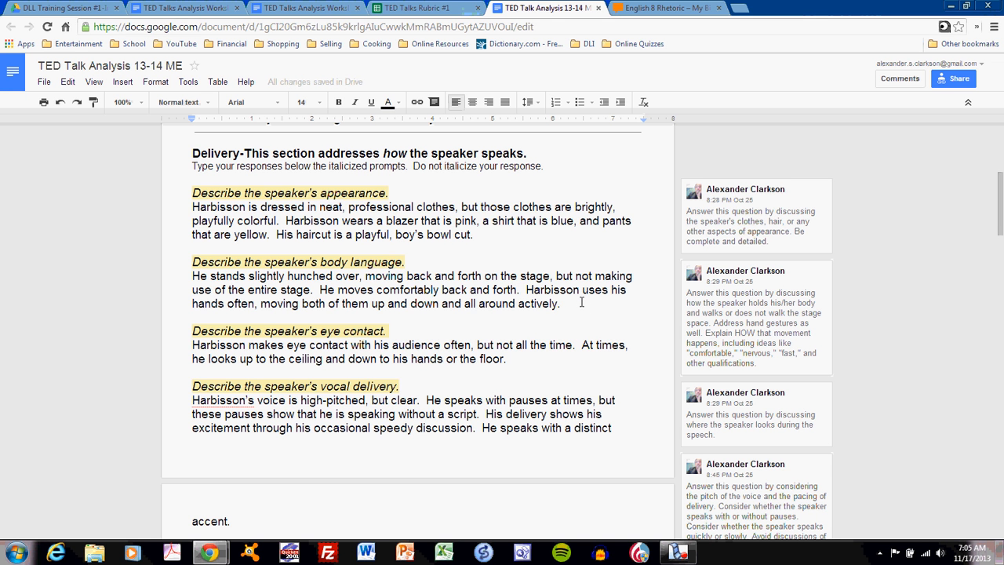
type("He uses")
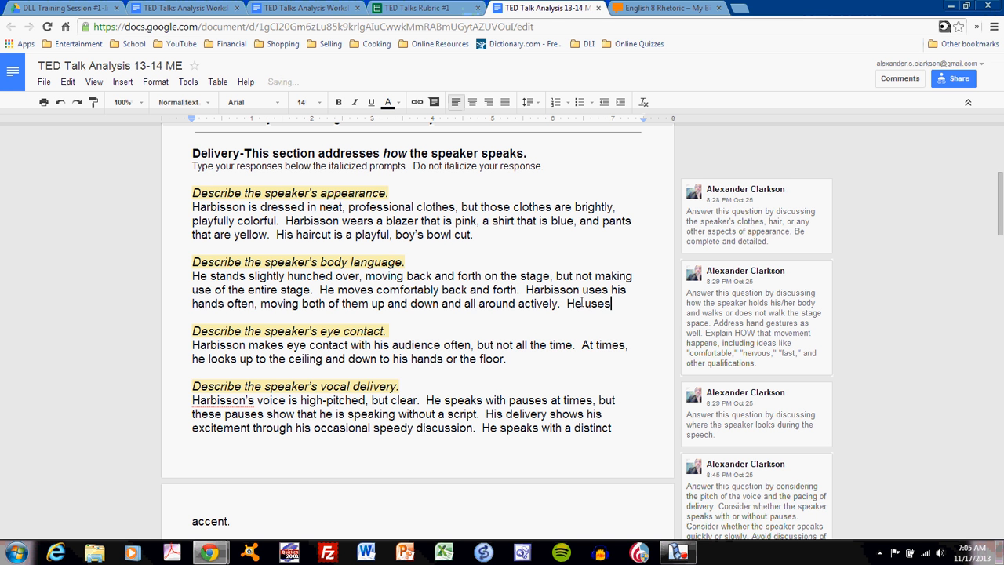
type("them")
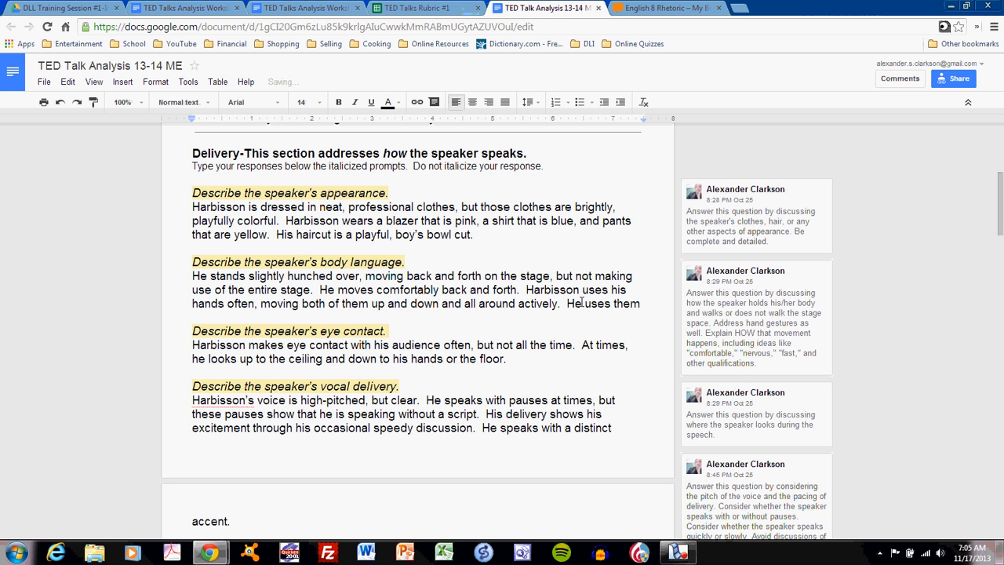
type("without much clear emph")
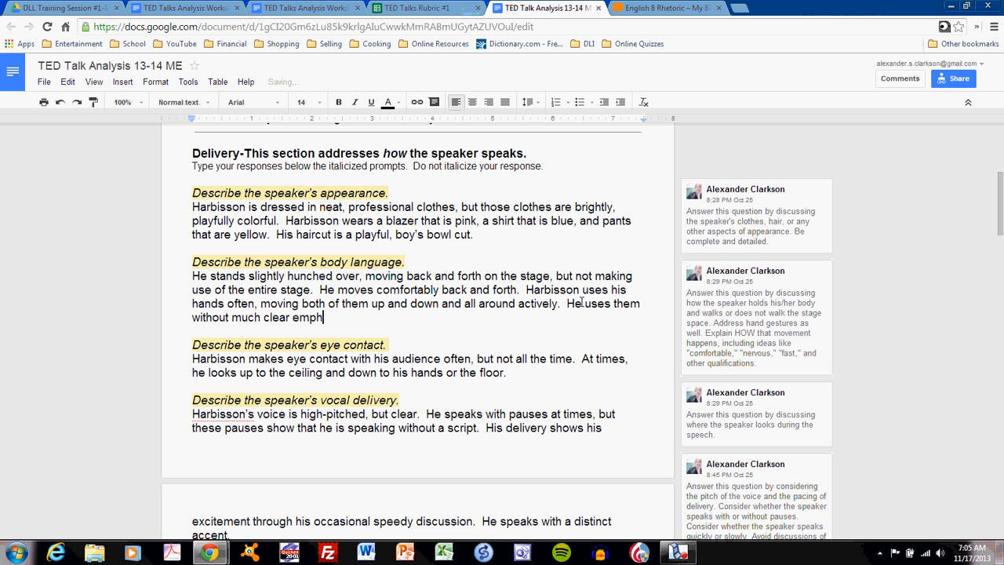
type("asis")
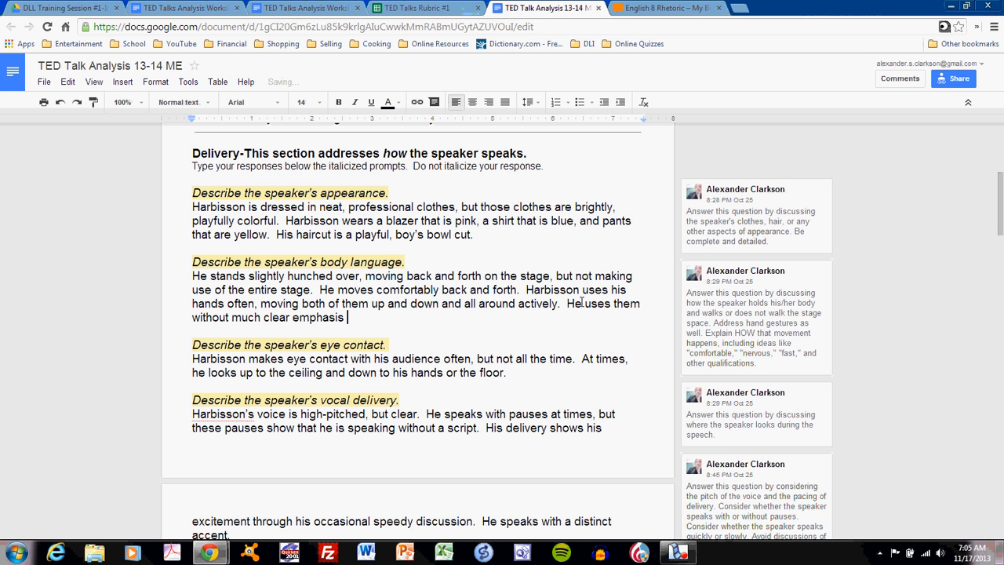
type("of ideas.")
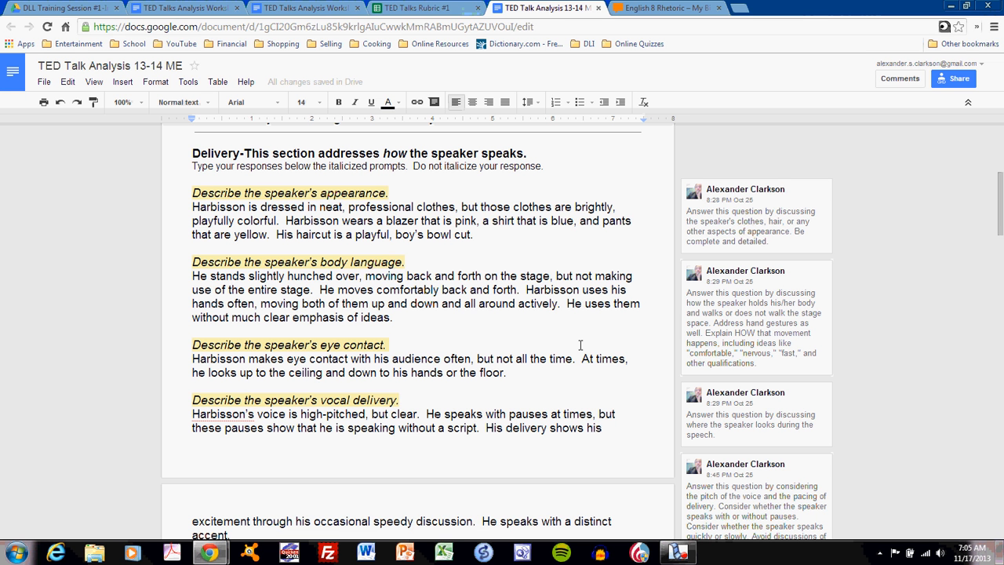
mouse_move(505, 358)
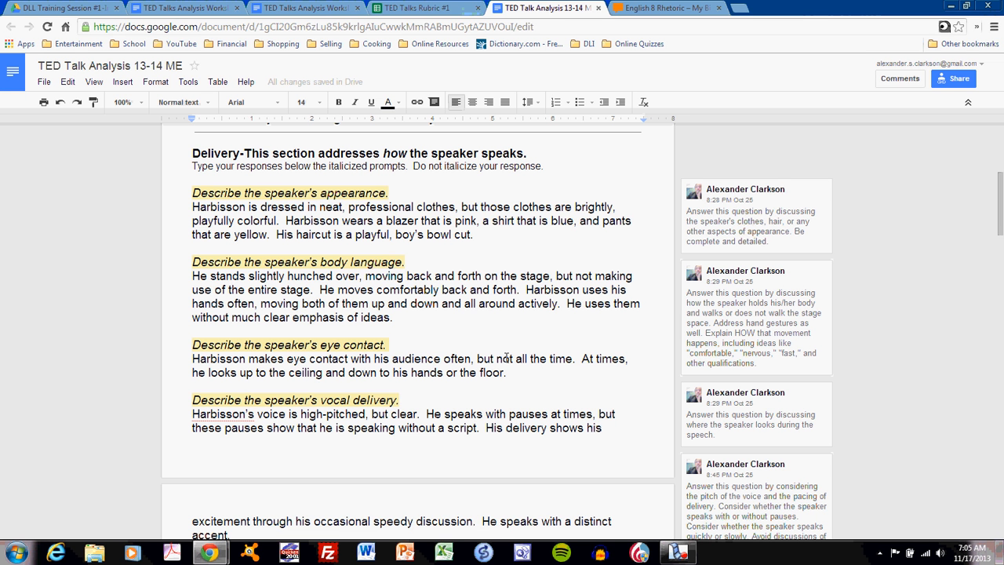
scroll("down", 3)
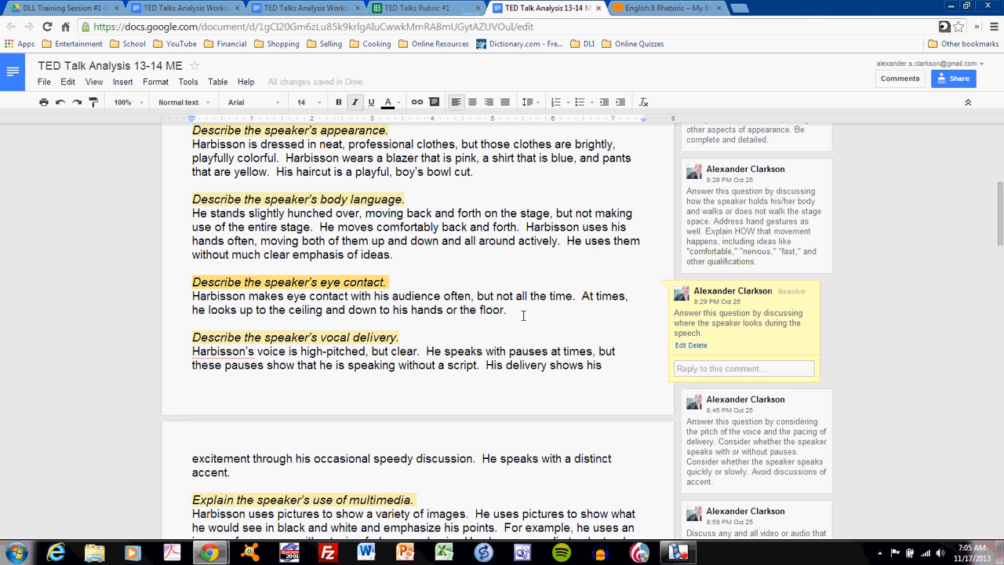
scroll("down", 3)
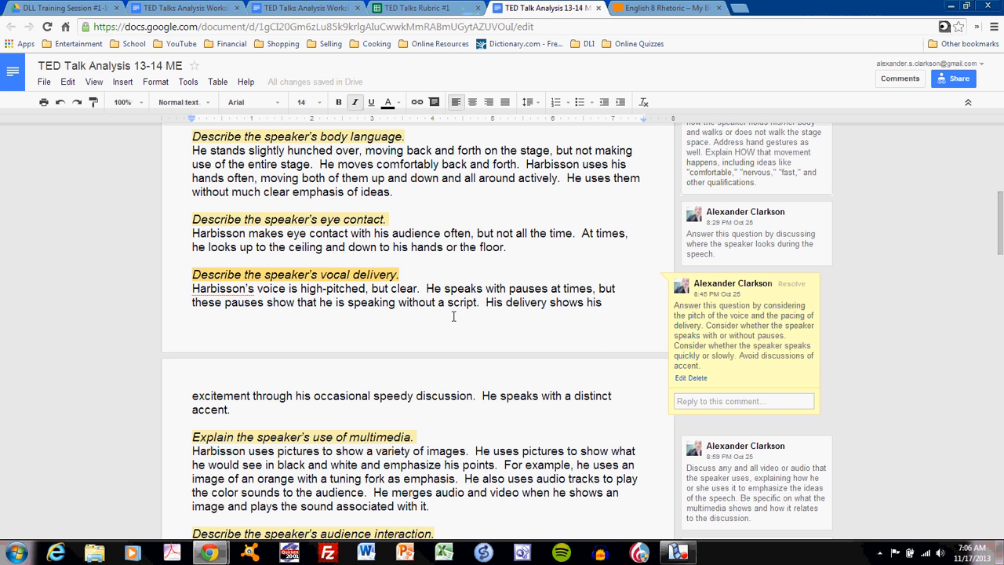
scroll("down", 3)
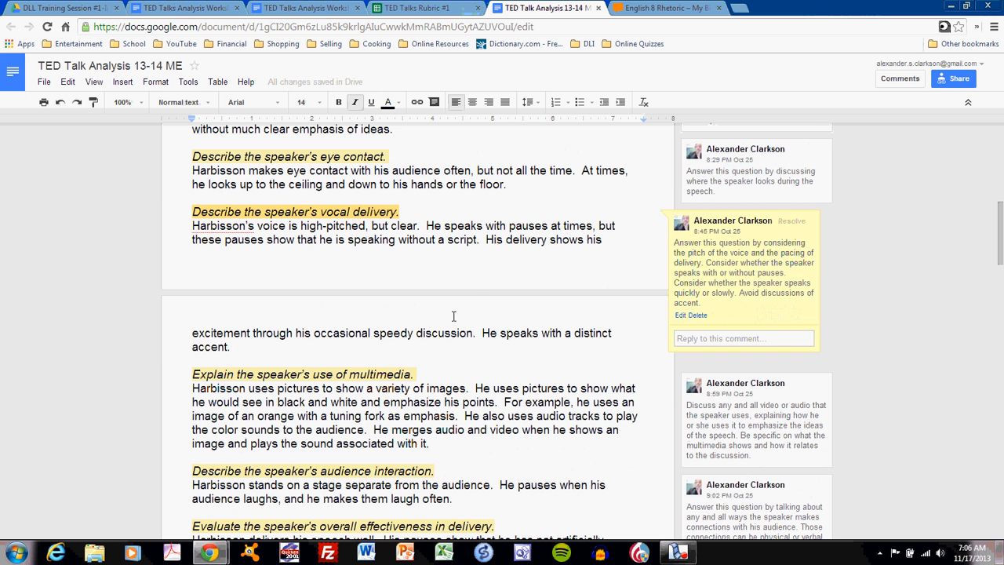
mouse_move(473, 298)
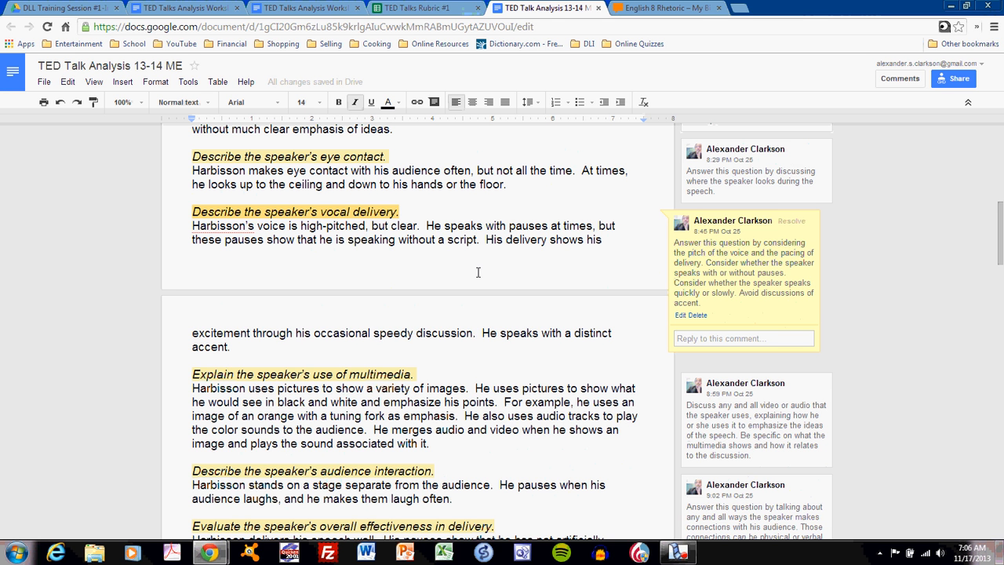
mouse_move(483, 329)
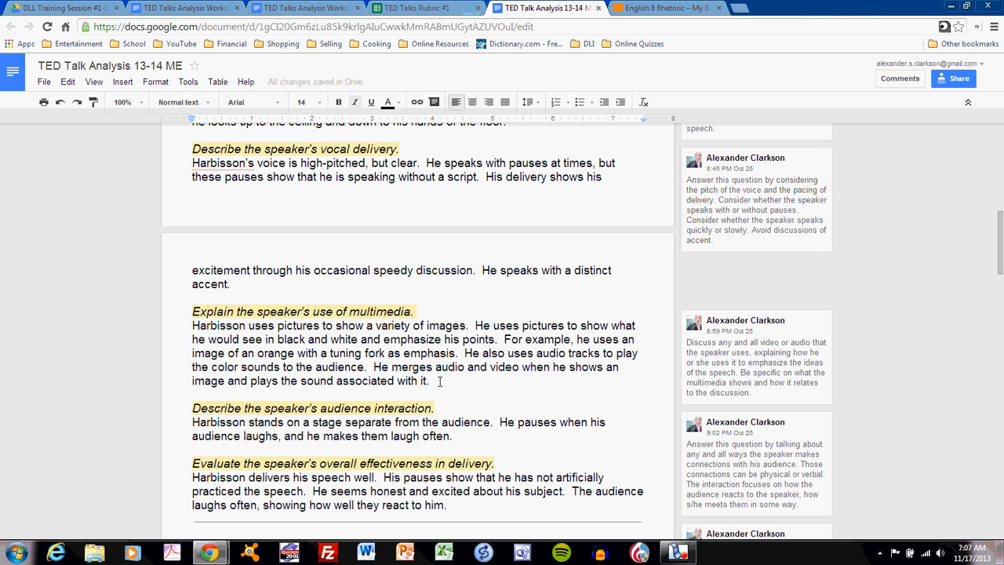
Add 'These images and sounds show the audience what Harbisson is explaining verbally.'
type("These images a")
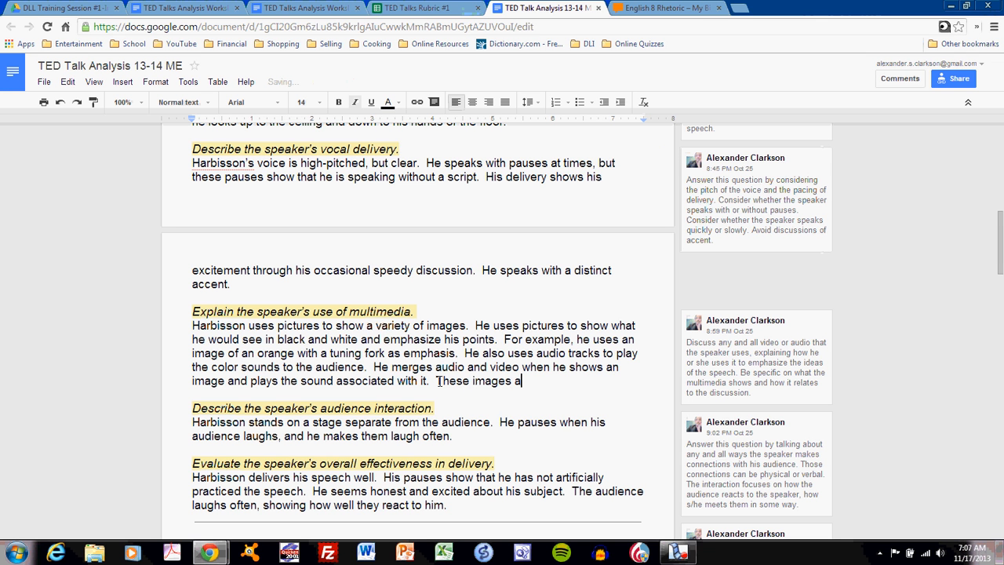
type("nd sounds")
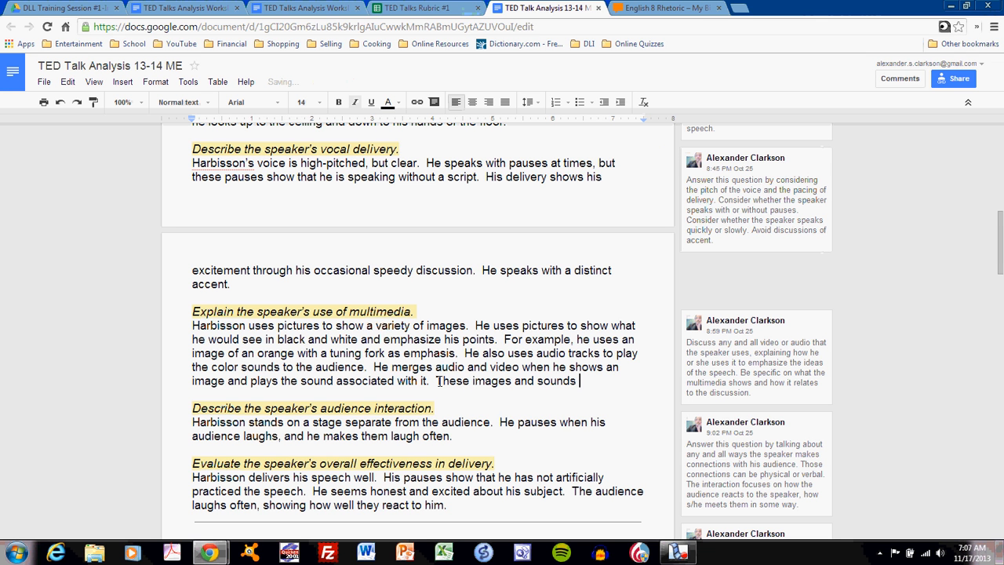
type("show")
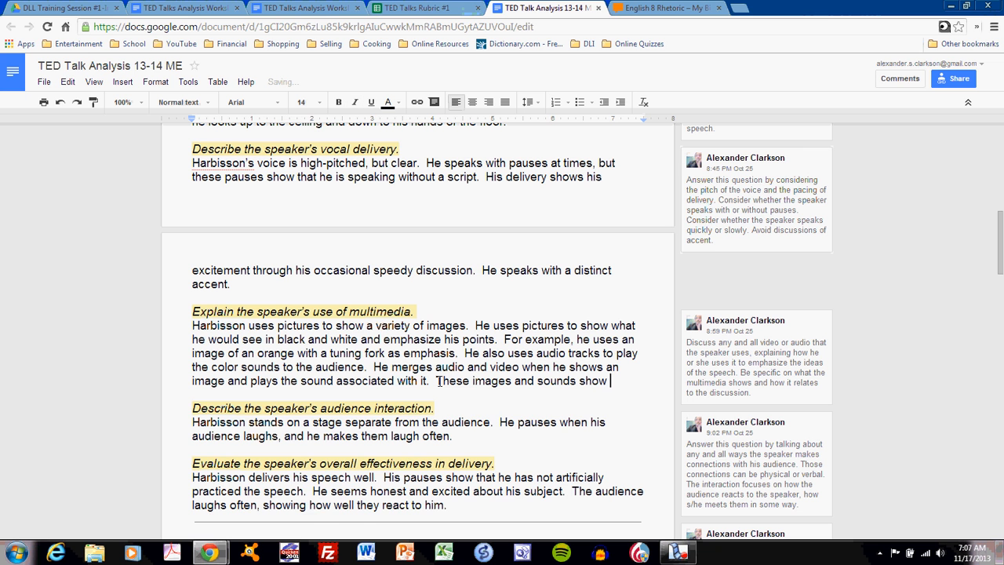
type("the audience what Harbi")
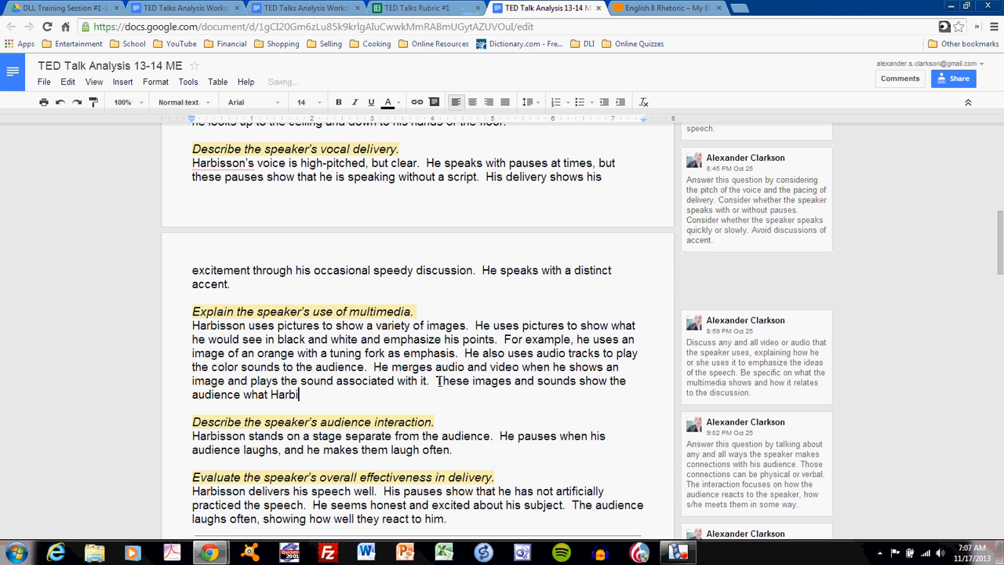
type("sson is explai")
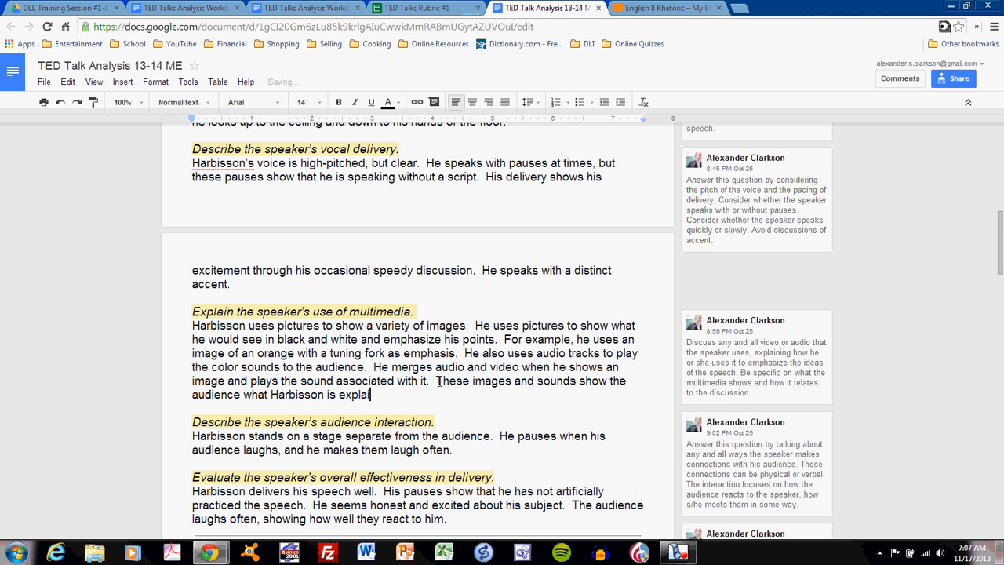
type("ning verb")
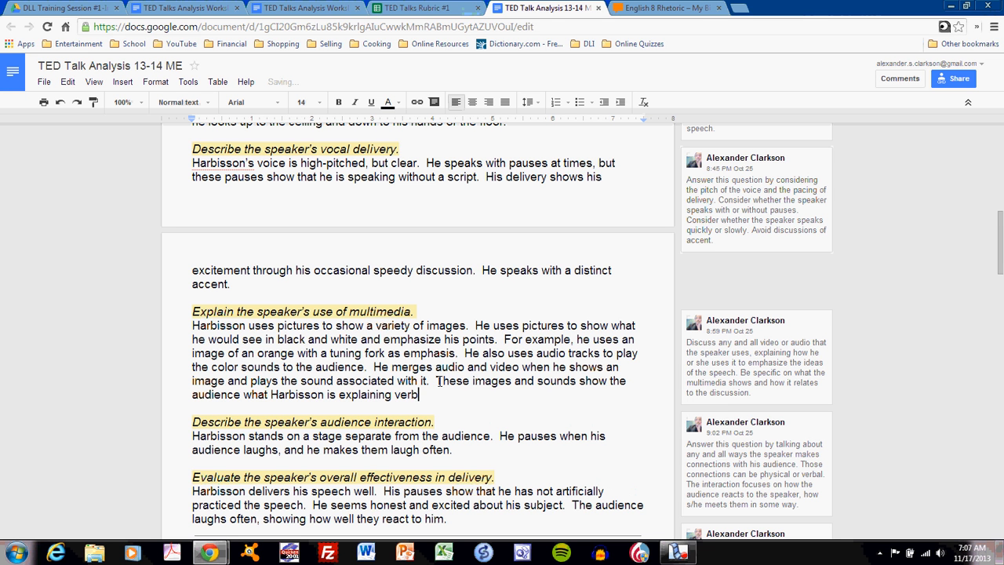
type("ally.")
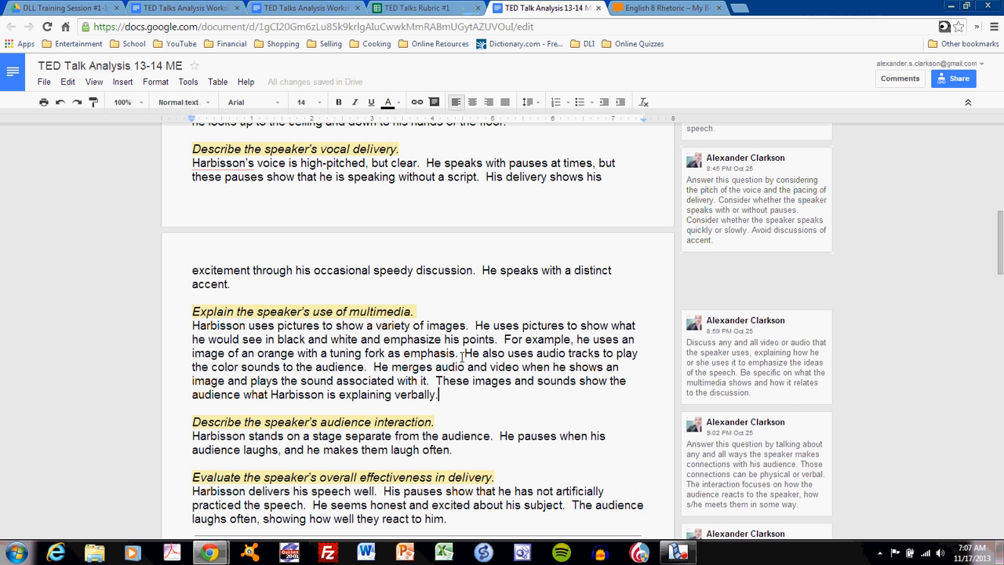
Bring the overall effectiveness answer with the word 'well' into view
scroll("down", 3)
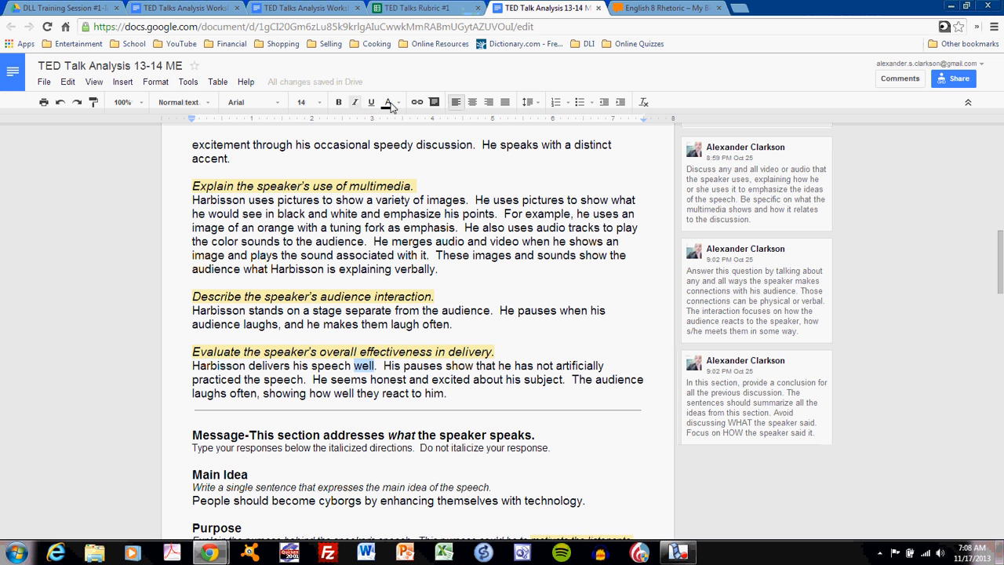
Apply a yellow highlight colour to the word 'well'
left_click(389, 102)
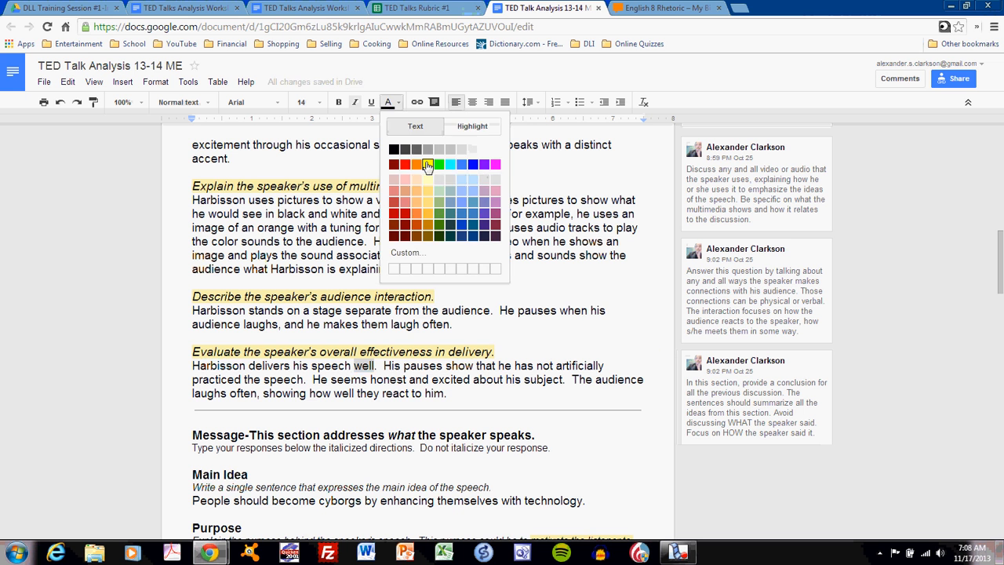
left_click(427, 165)
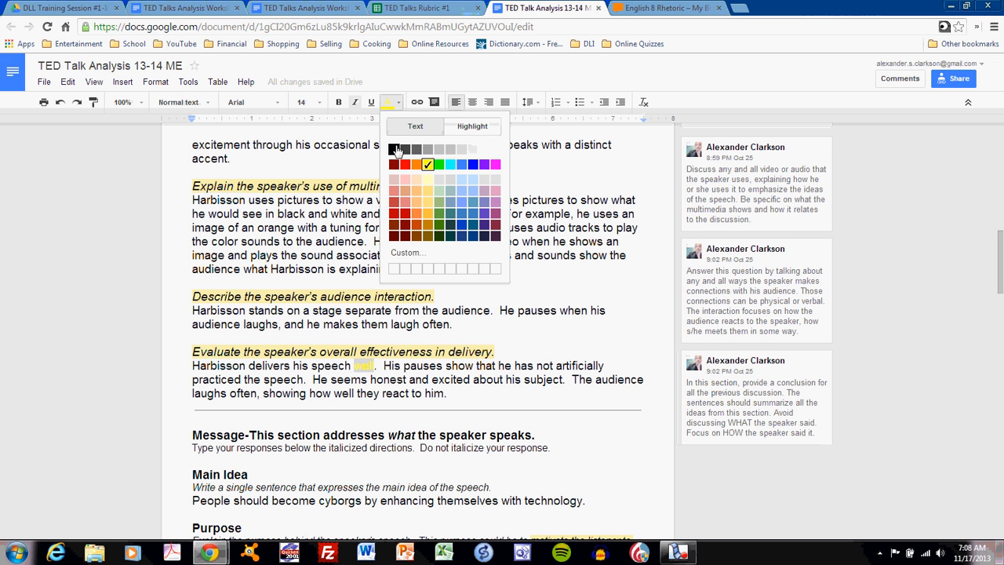
left_click(395, 149)
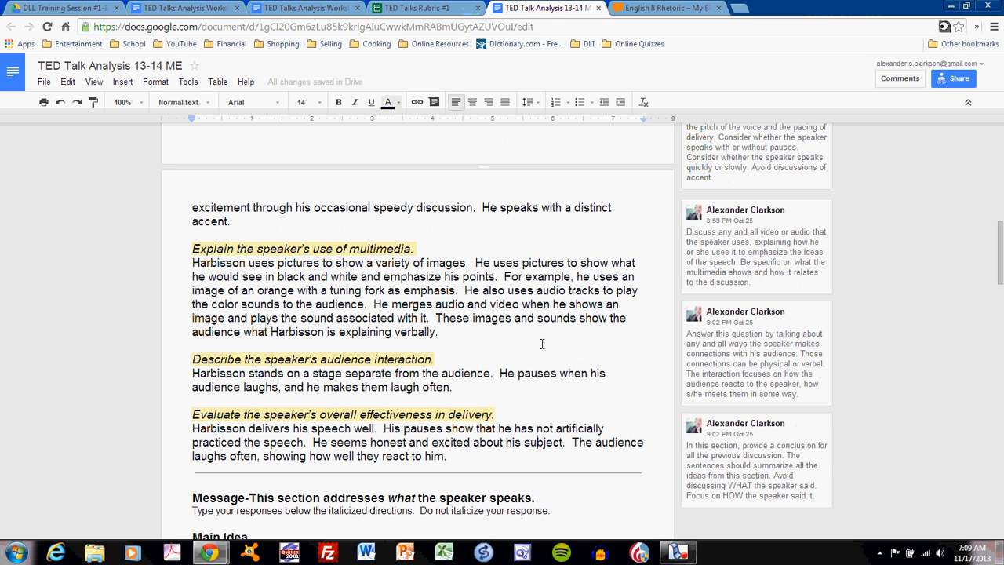
mouse_move(555, 359)
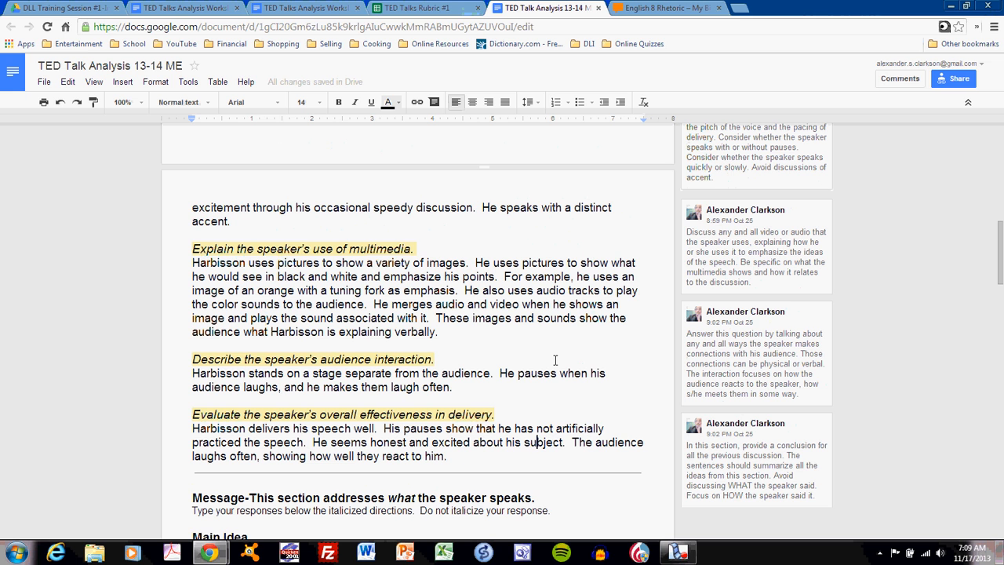